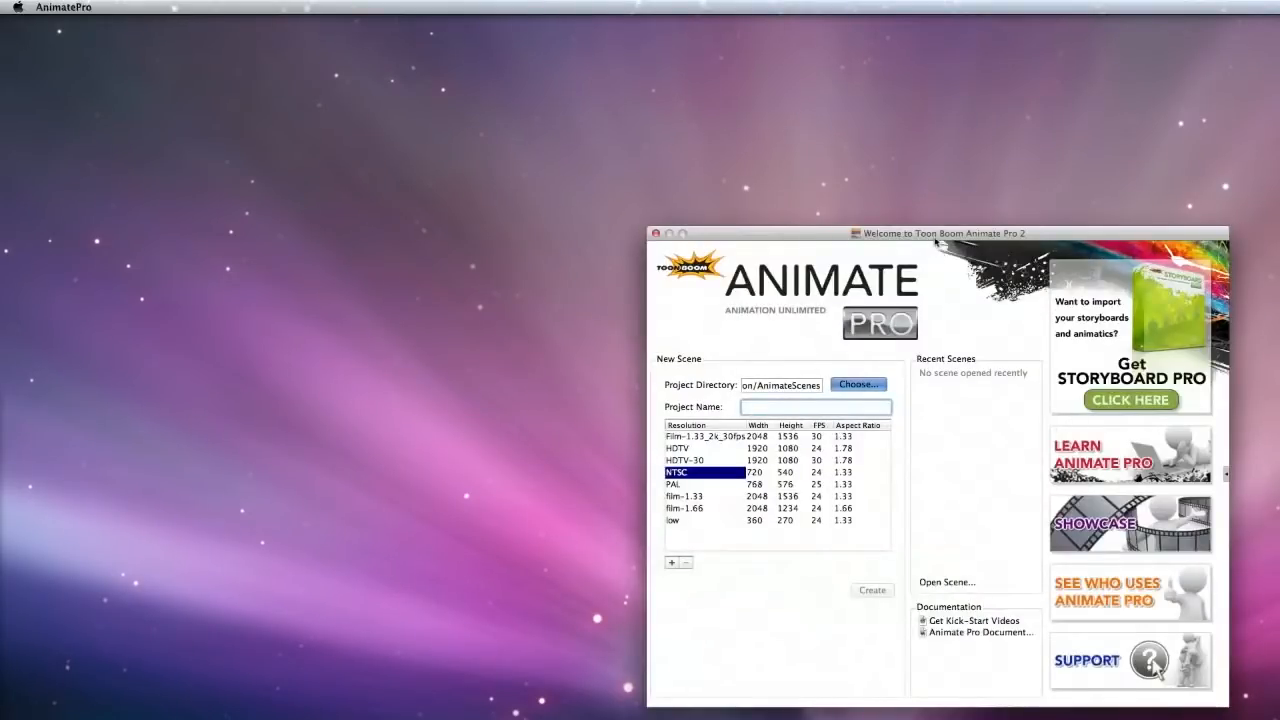
# Create the Sc05_Spanko scene at the Film-1.33 2K (2048×1536) 30 fps resolution.
pyautogui.moveTo(940, 232); pyautogui.dragTo(650, 92)
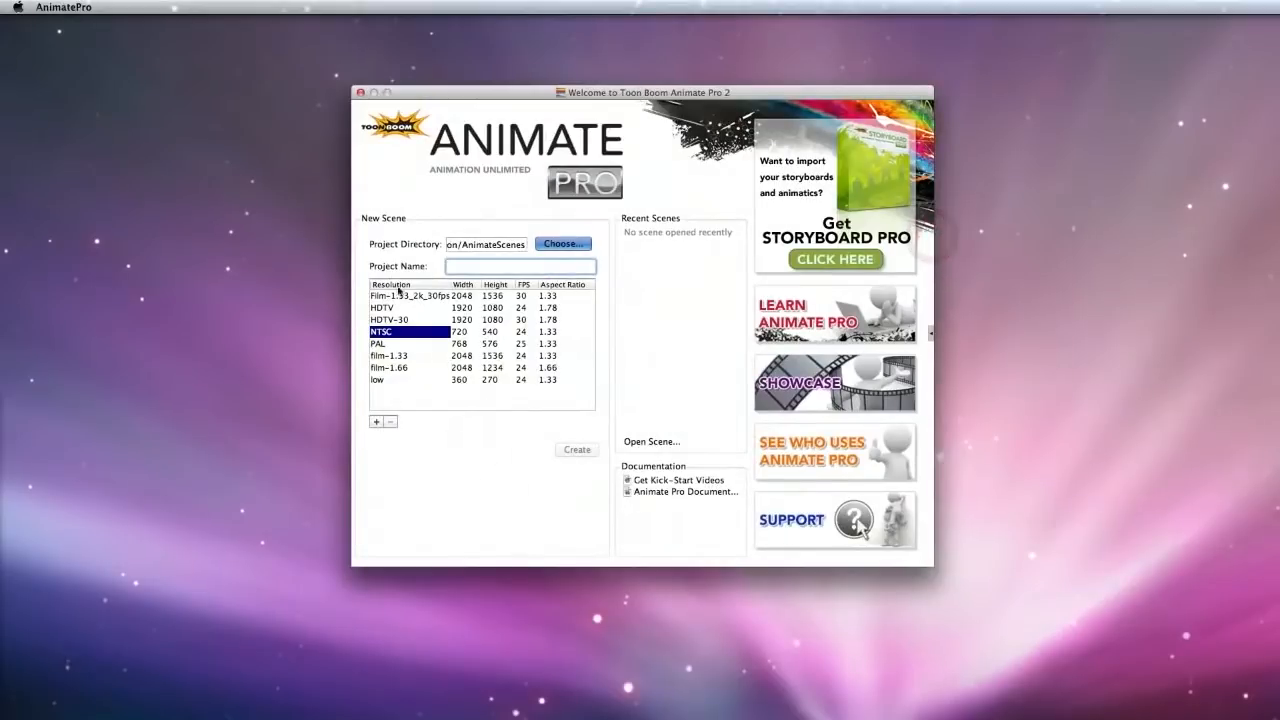
pyautogui.click(410, 296)
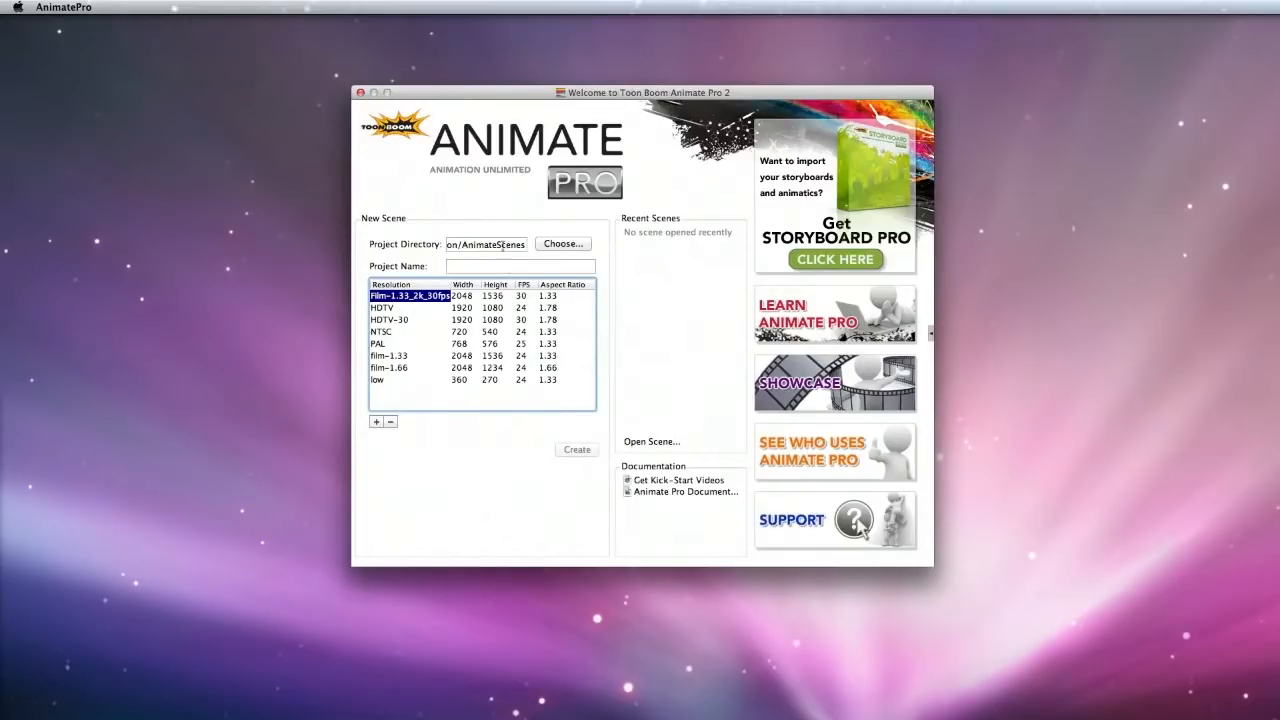
pyautogui.click(518, 264)
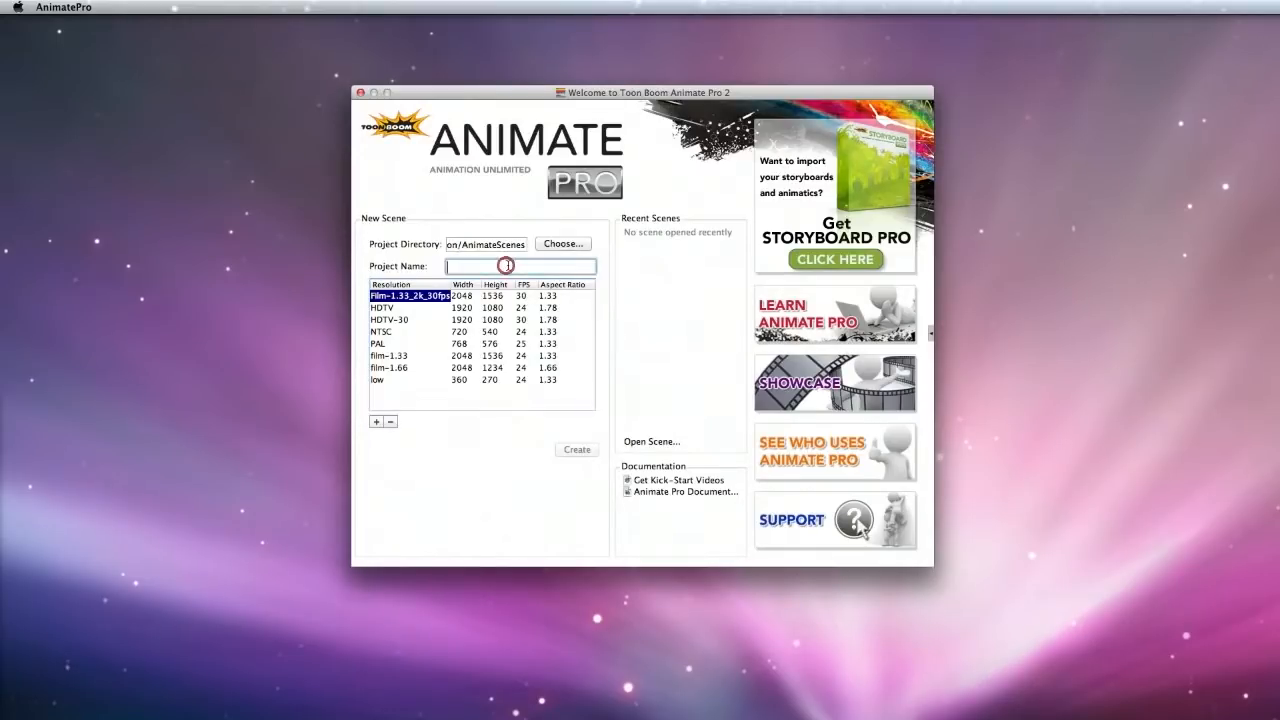
pyautogui.write('Sc05_Spanko')
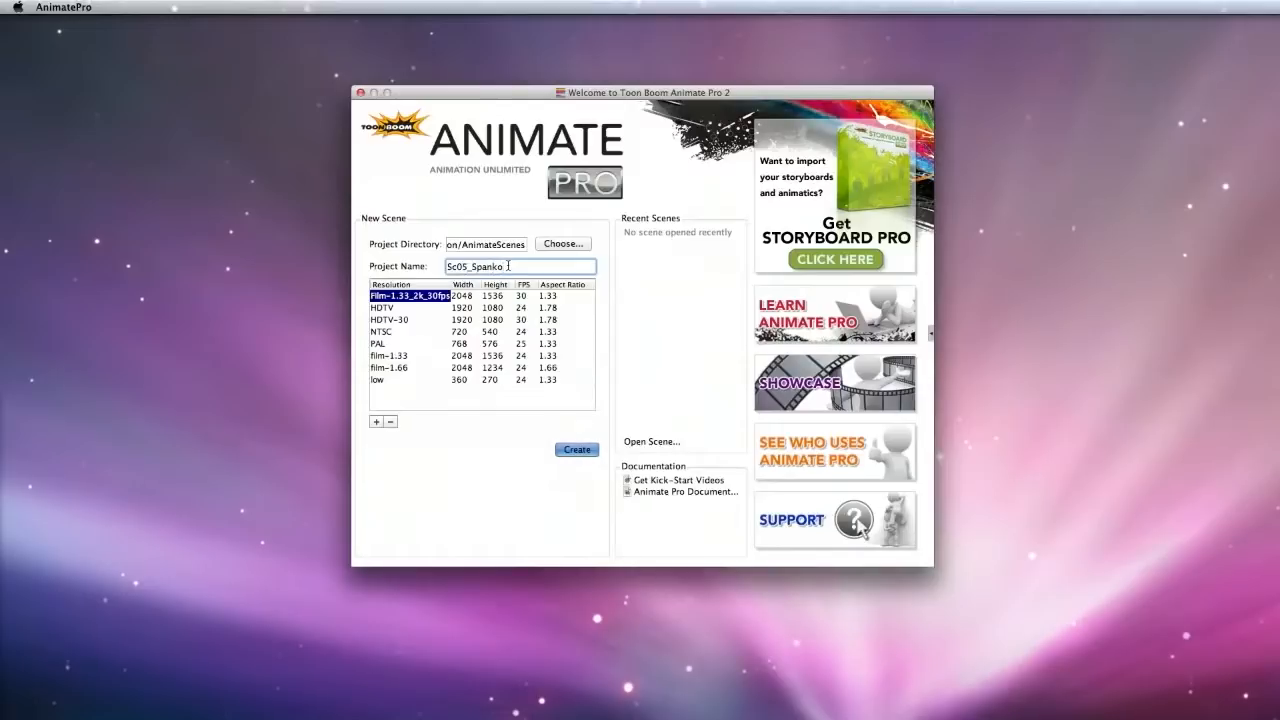
pyautogui.click(576, 448)
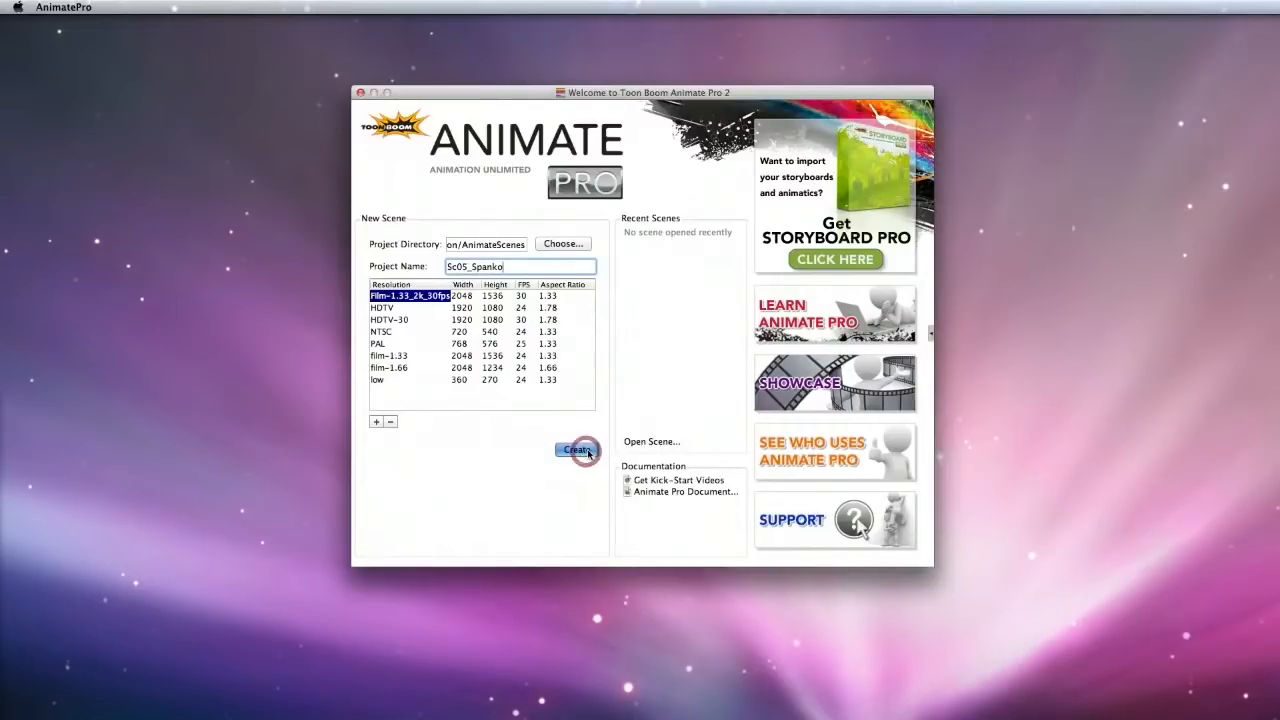
pyautogui.click(576, 448)
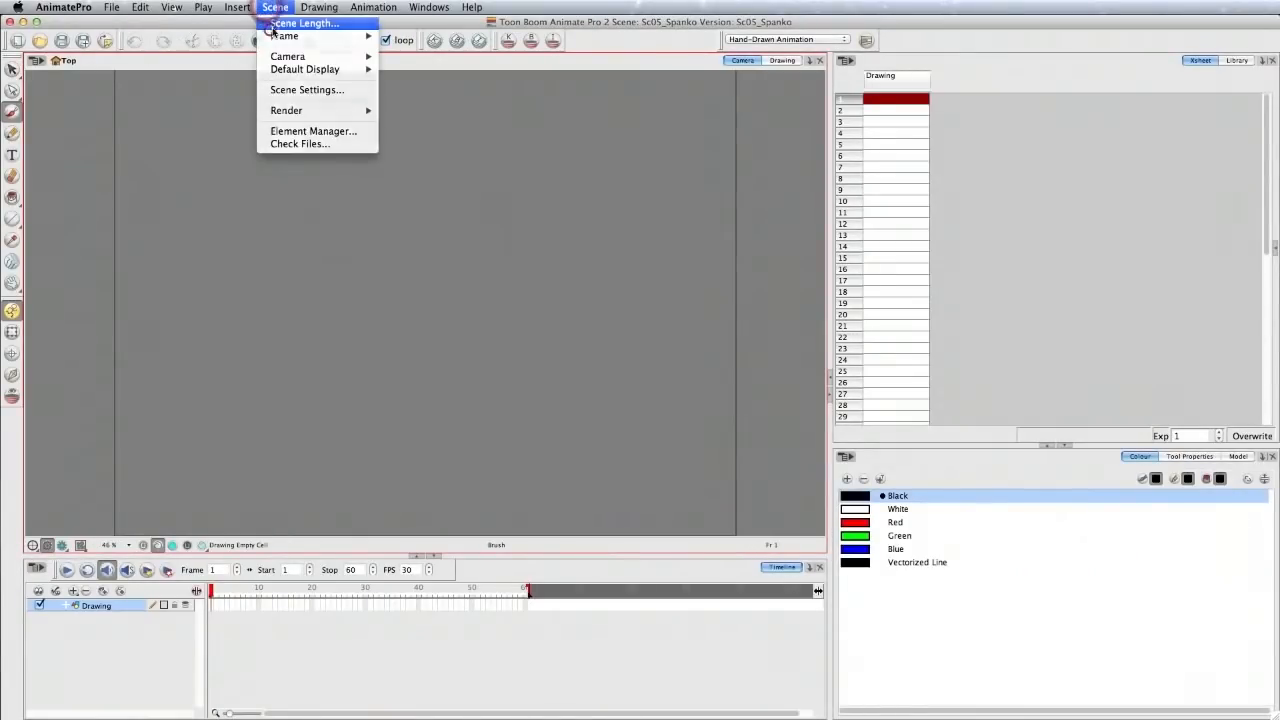
# Set the scene length to 360 frames via Scene Length.
pyautogui.click(304, 24)
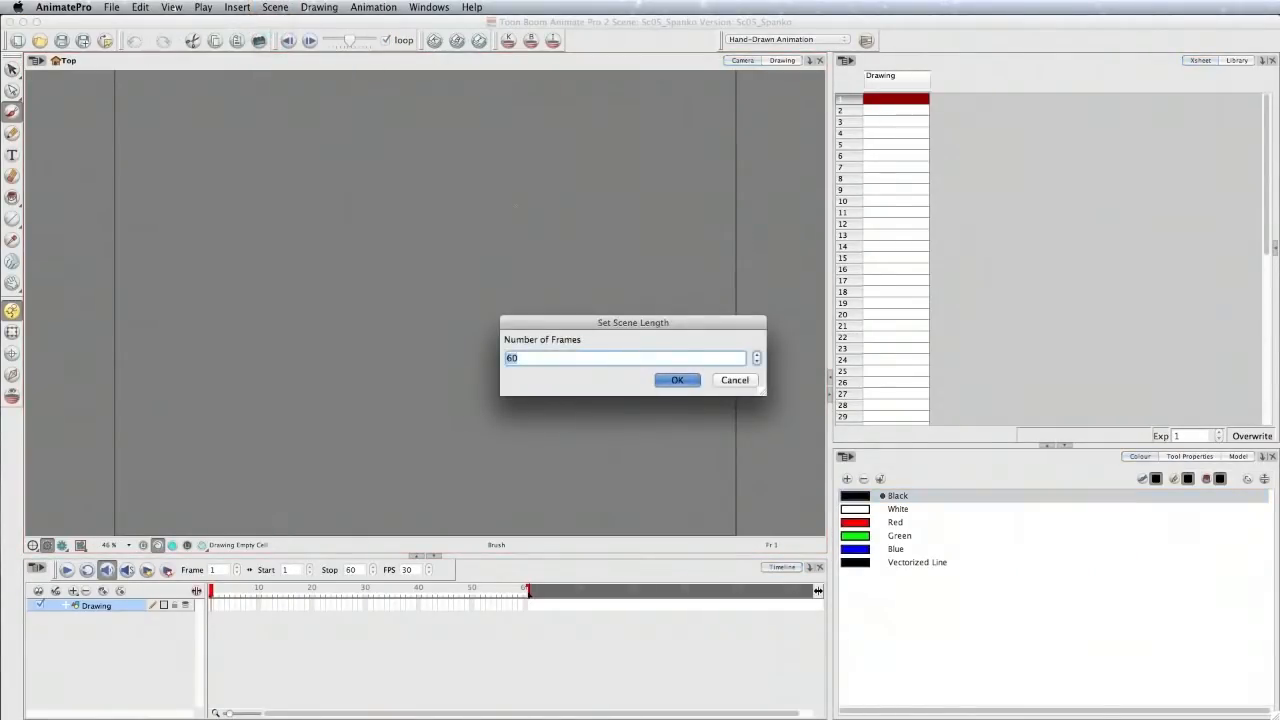
pyautogui.write('3')
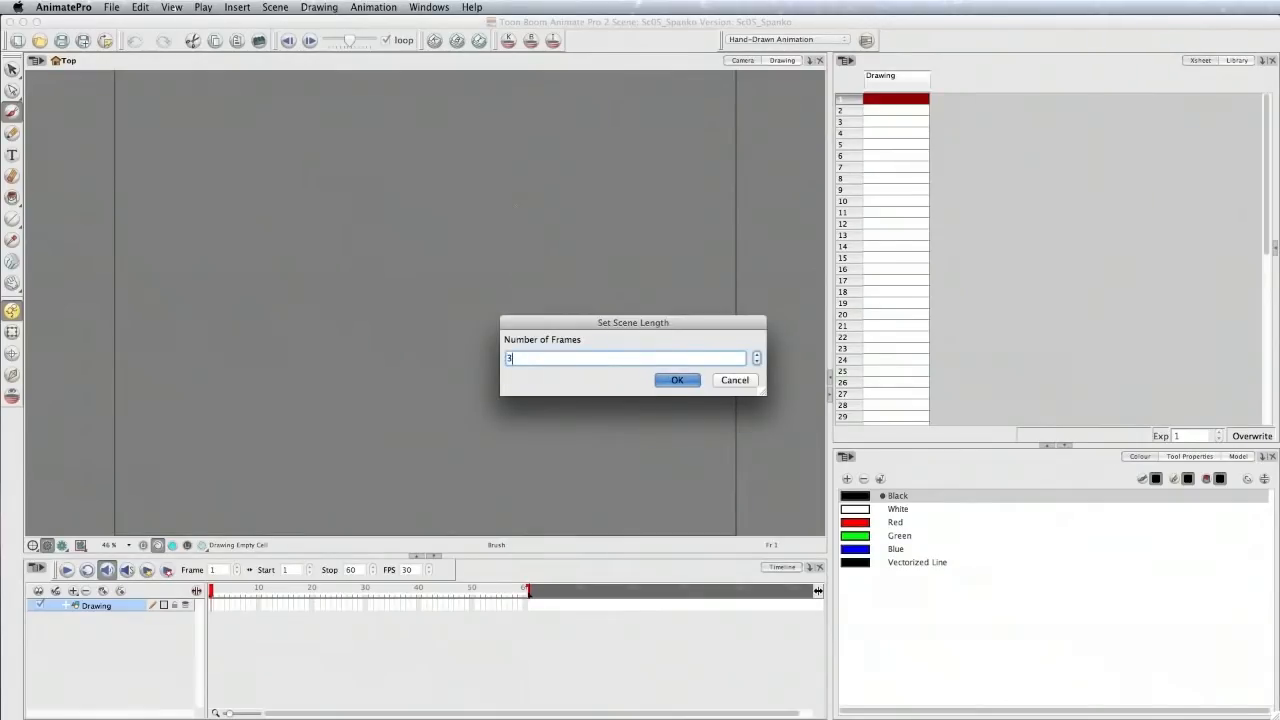
pyautogui.write('60')
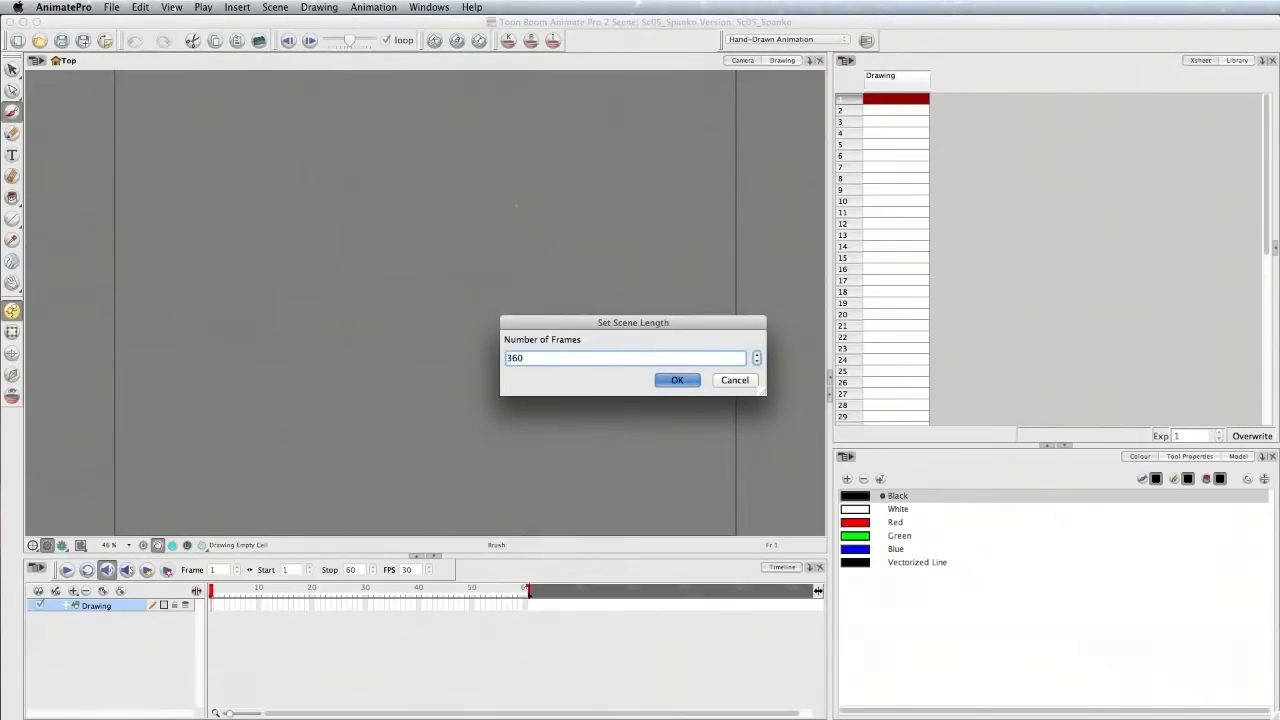
pyautogui.click(676, 380)
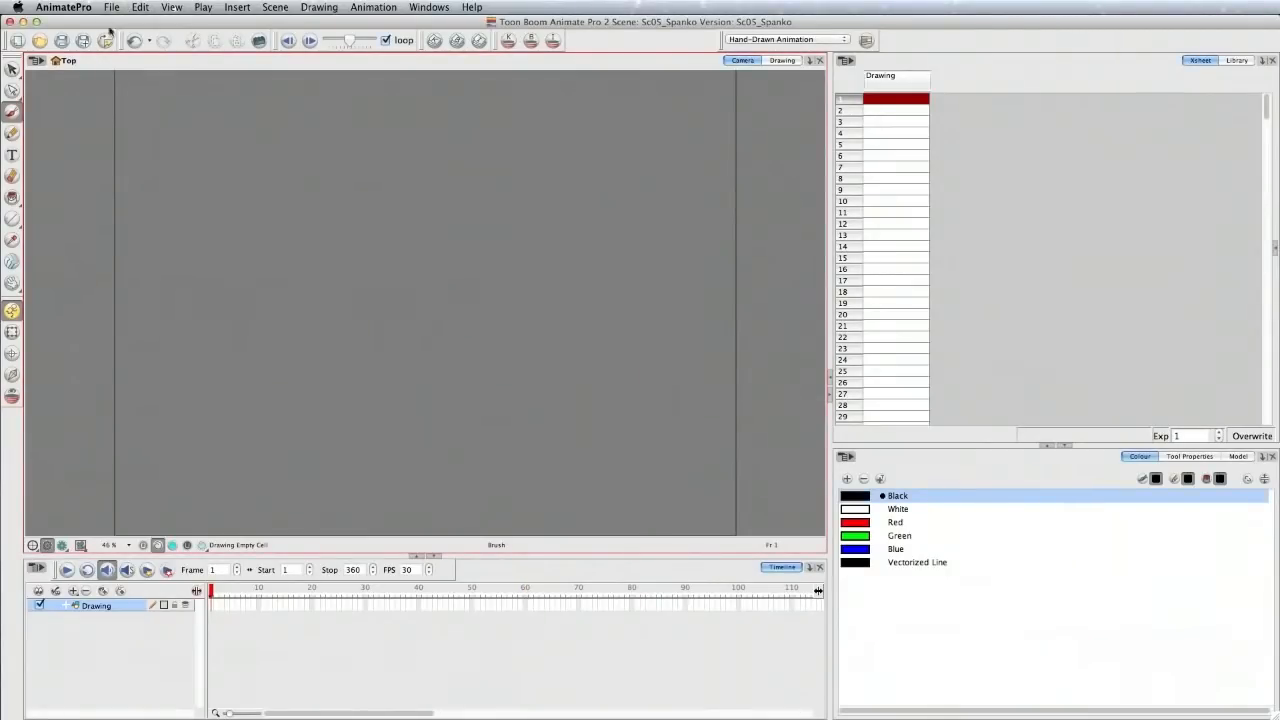
# Bring up the Import Images settings from the toolbar after glancing at the File menu.
pyautogui.click(112, 8)
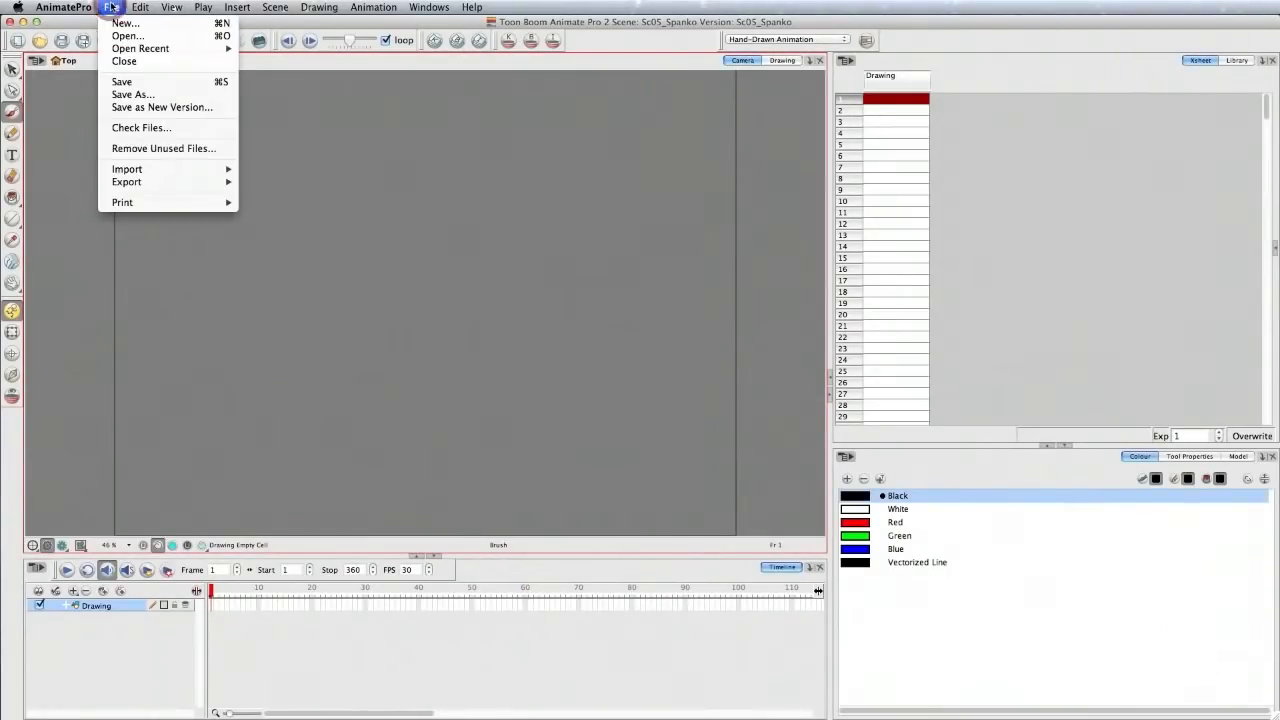
pyautogui.moveTo(128, 168)
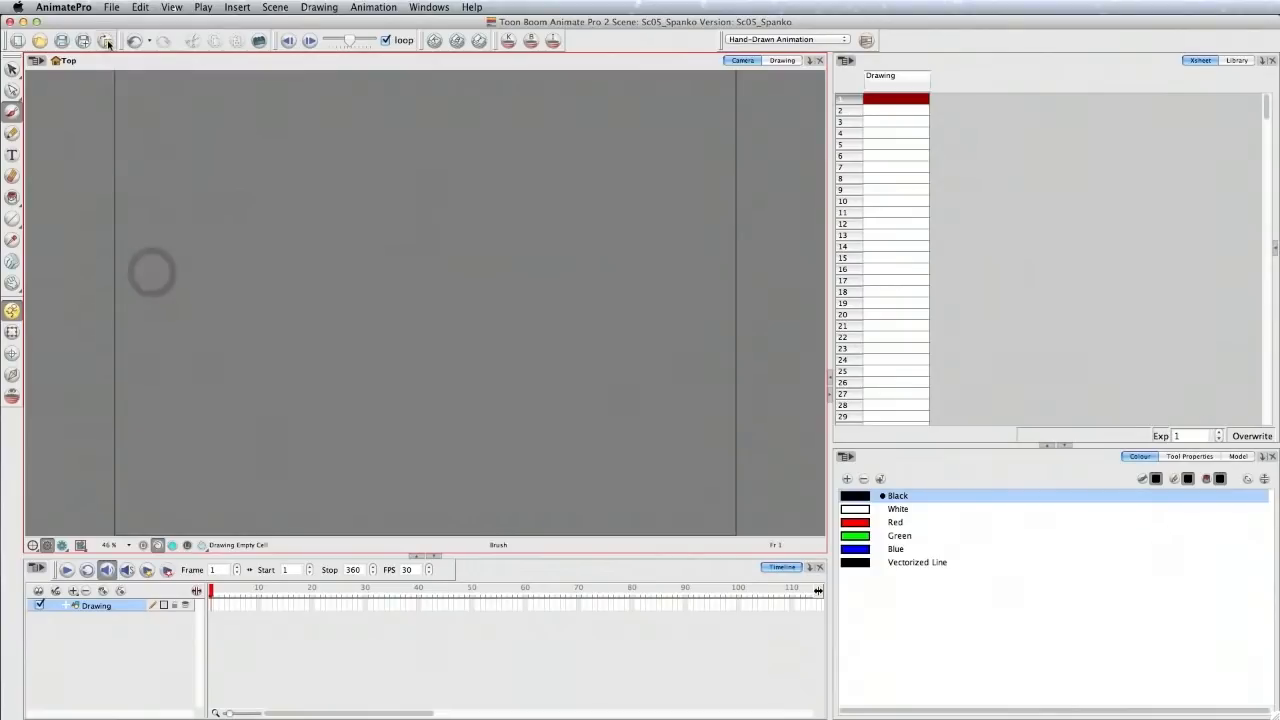
pyautogui.moveTo(106, 40)
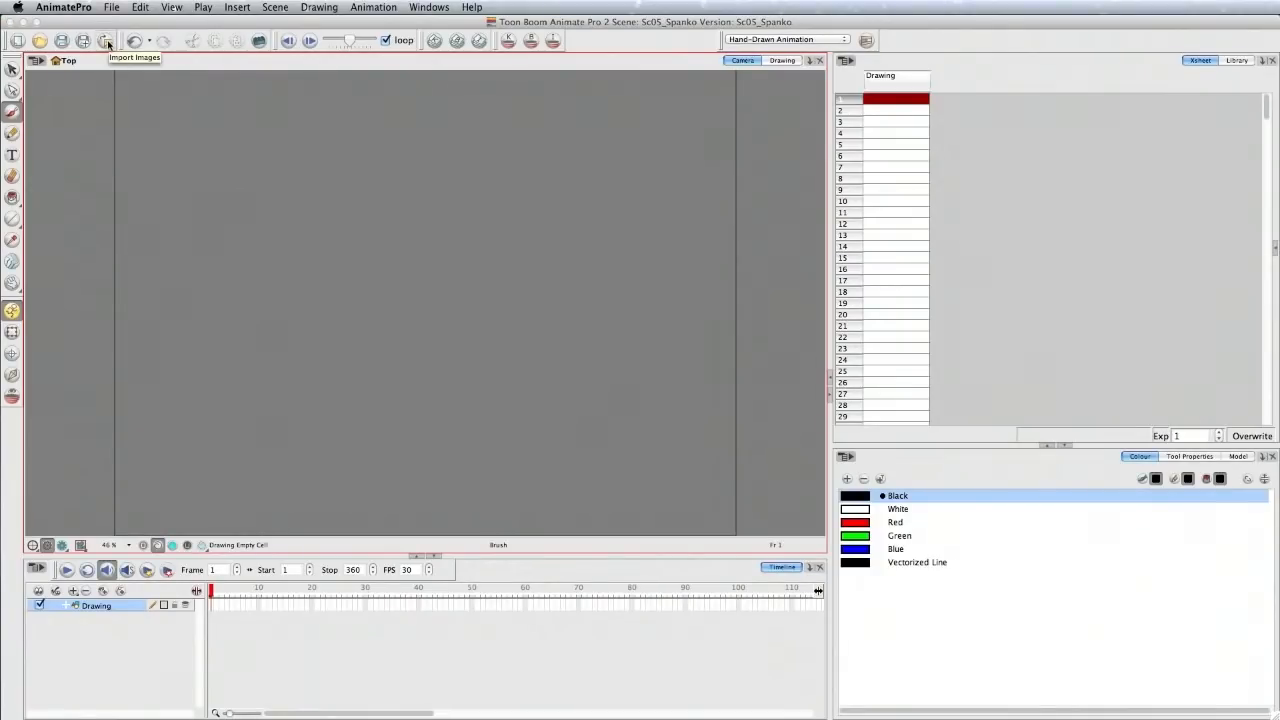
pyautogui.click(106, 40)
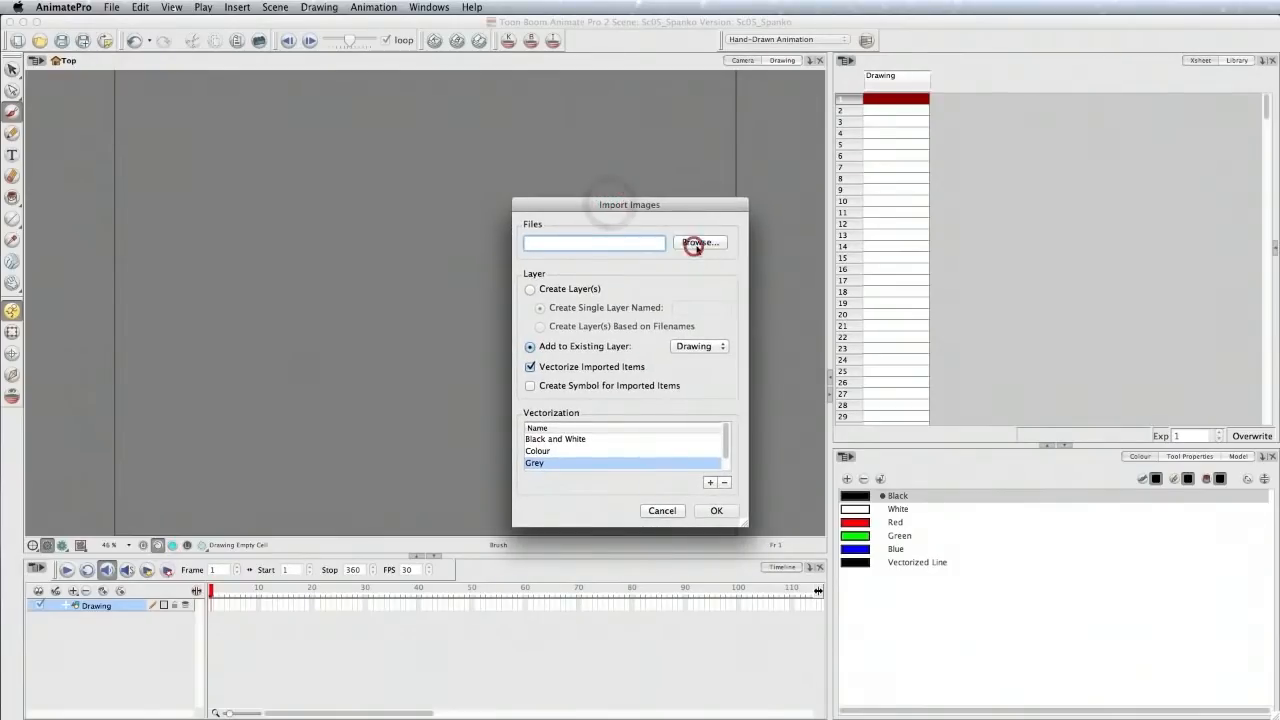
# Browse the Spanko scan folders (Spanko_Eyes, Spanko_H, Spanko_X) and return to Spanko.
pyautogui.click(700, 244)
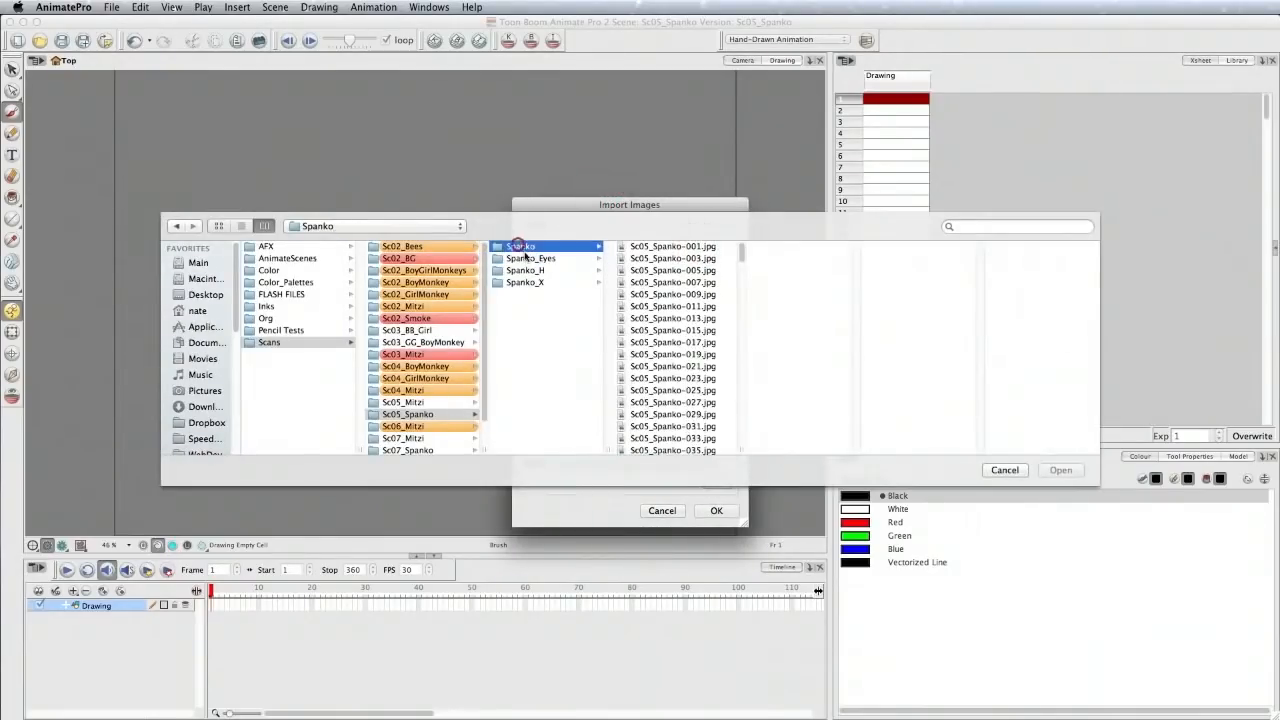
pyautogui.click(530, 258)
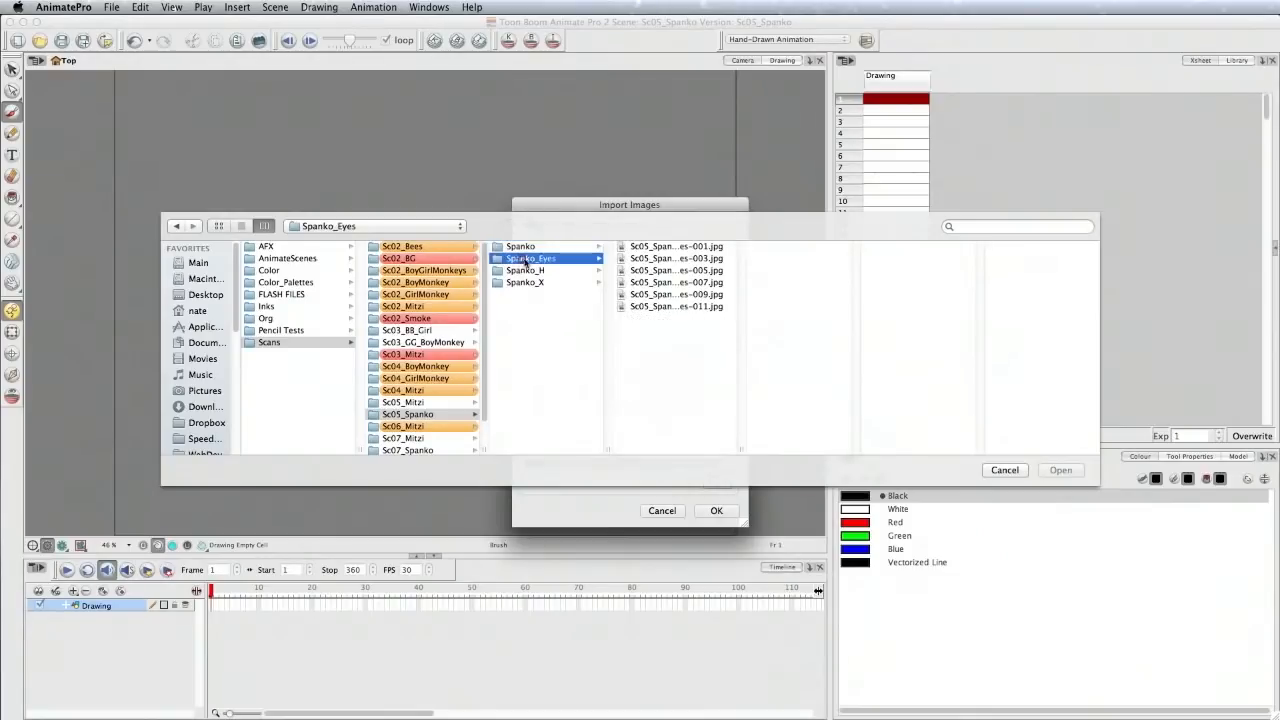
pyautogui.click(524, 270)
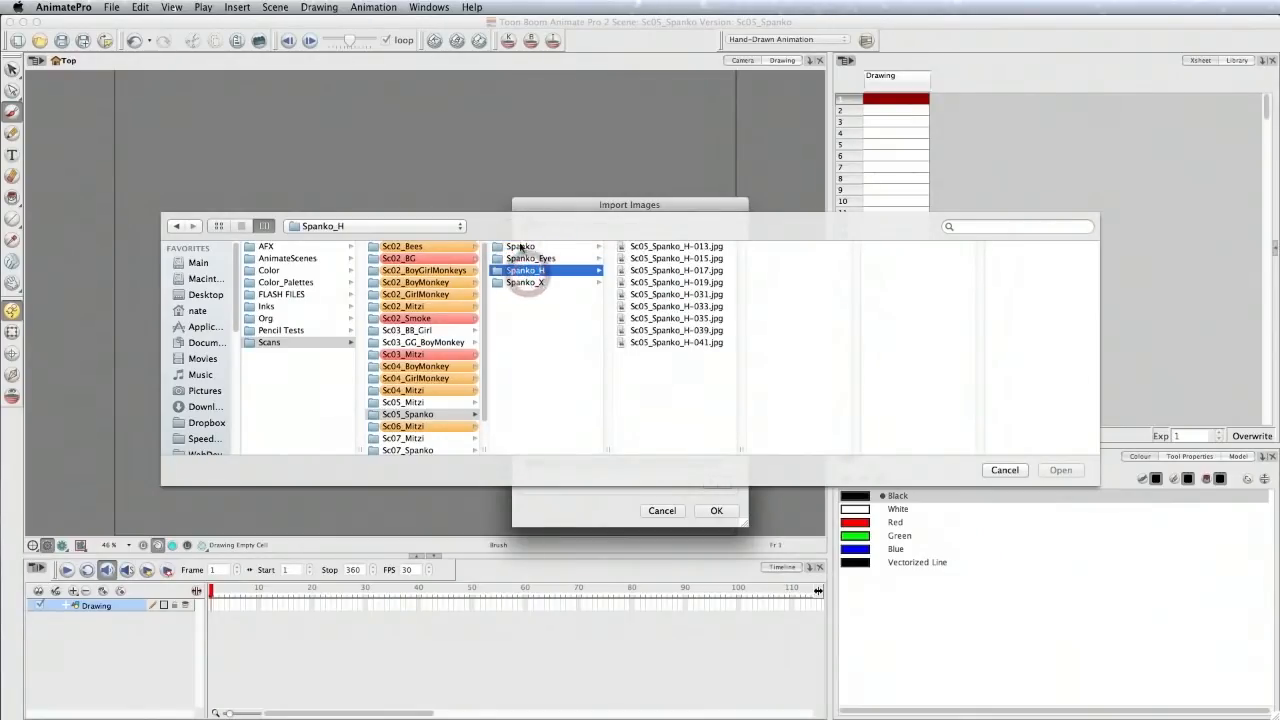
pyautogui.click(524, 282)
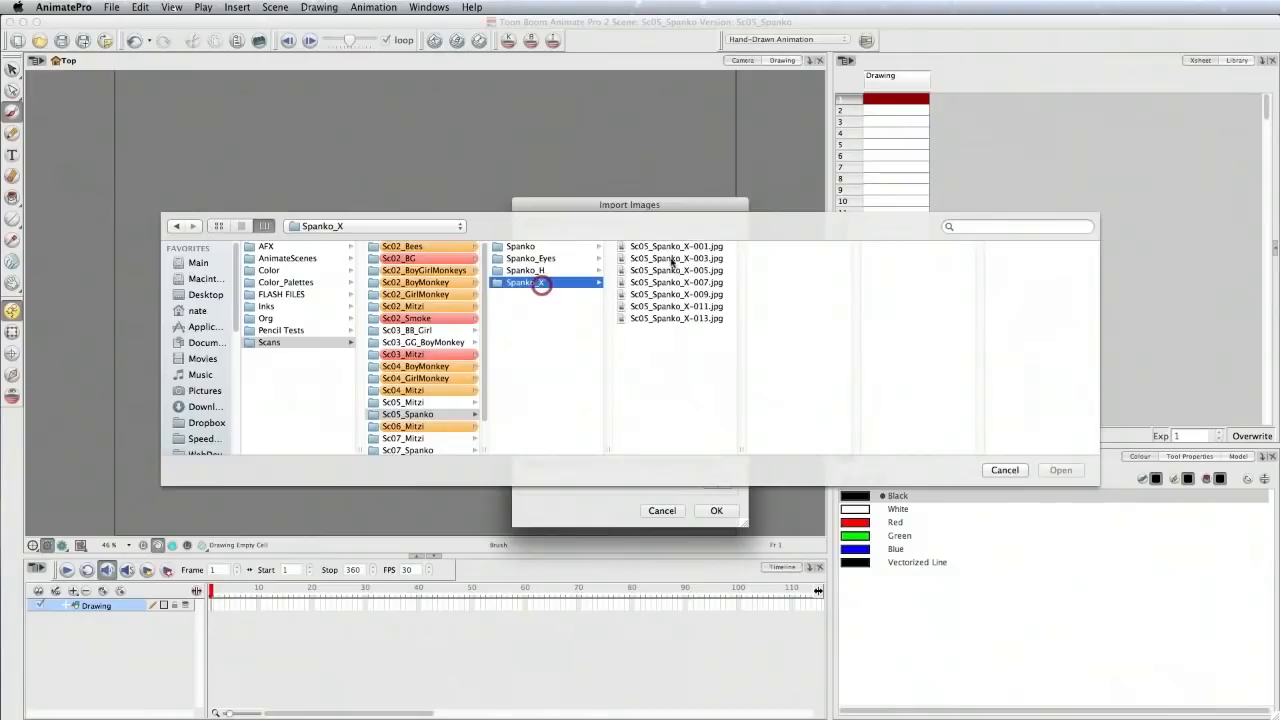
pyautogui.click(530, 258)
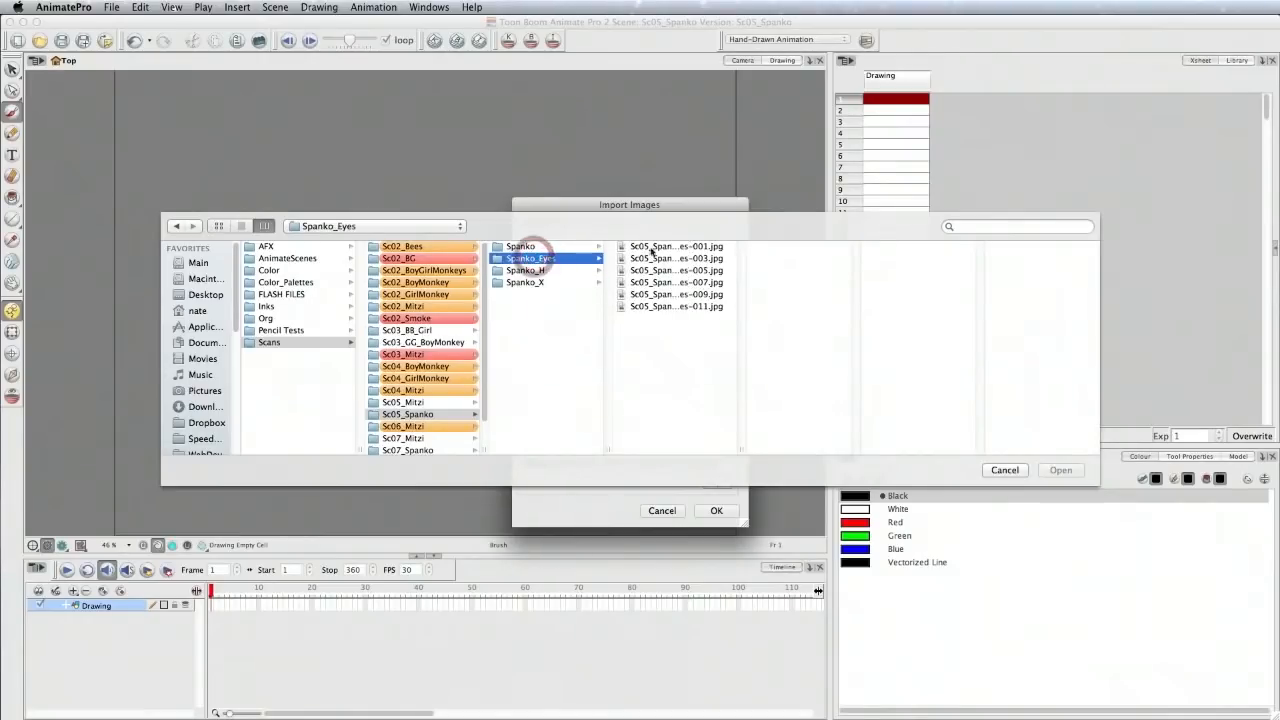
pyautogui.click(520, 246)
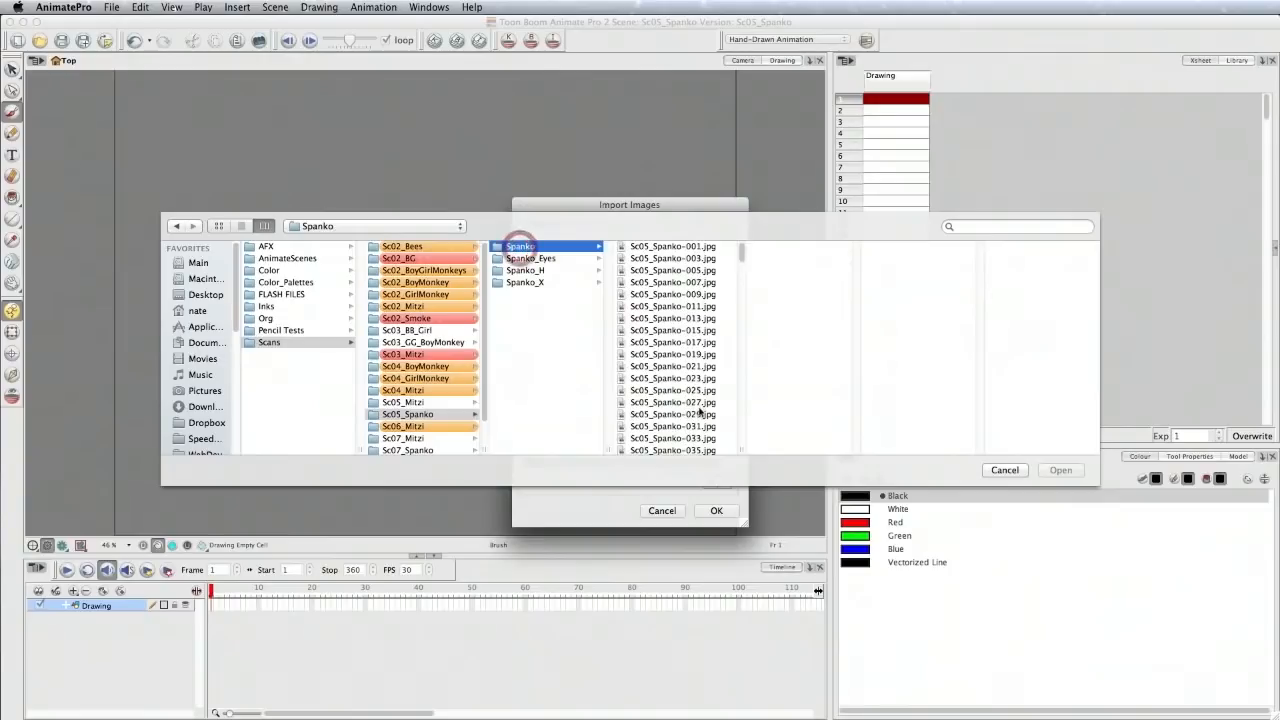
pyautogui.click(672, 246)
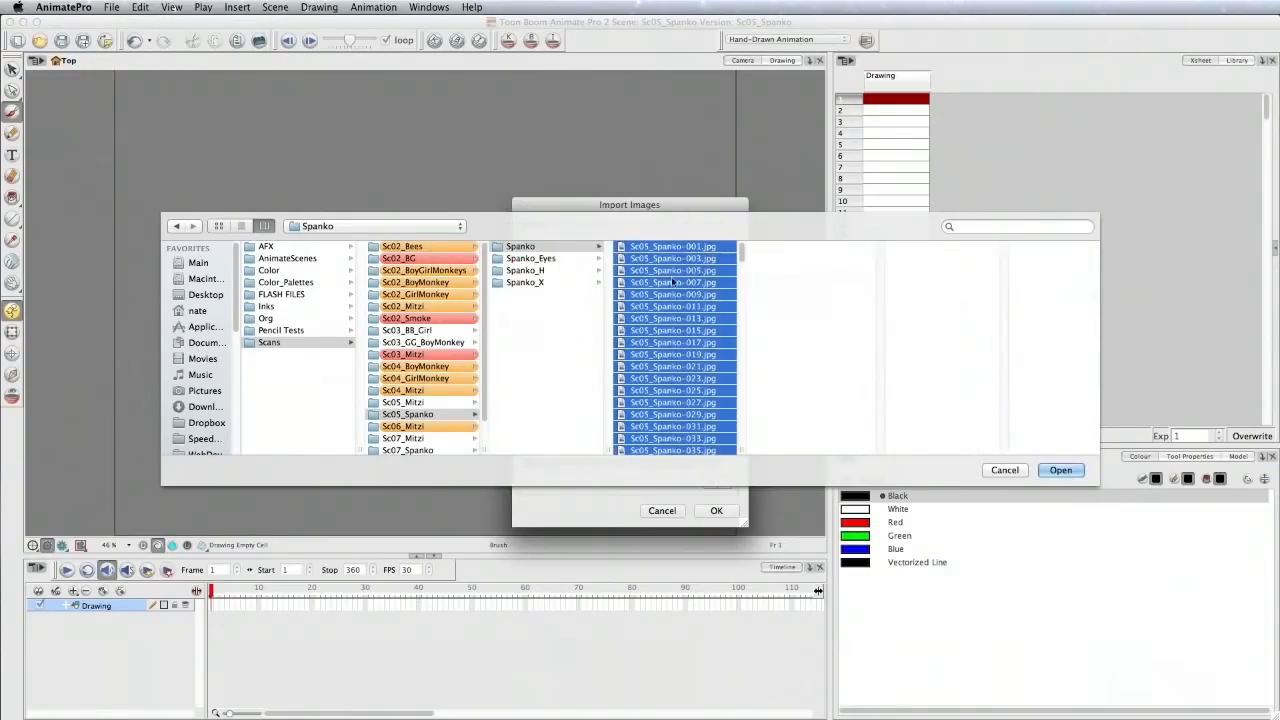
# Select all the Sc05_Spanko JPG scans as the files to import.
pyautogui.click(1060, 470)
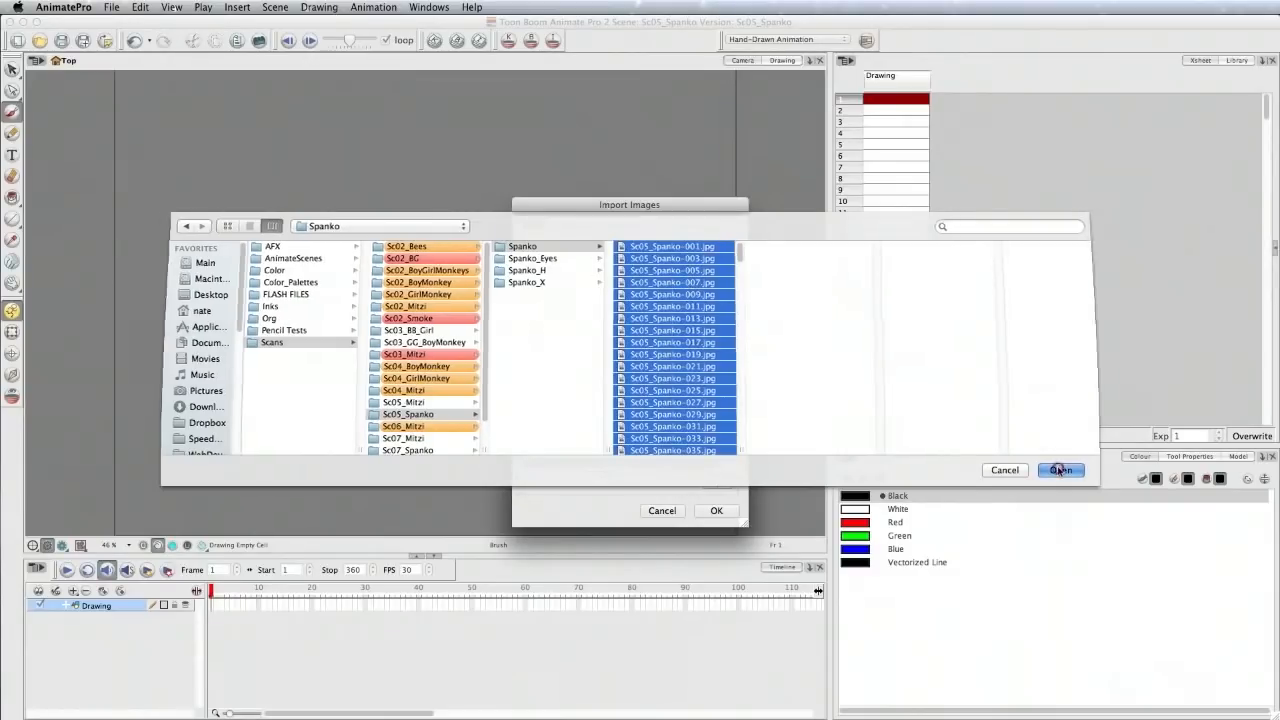
pyautogui.click(1060, 470)
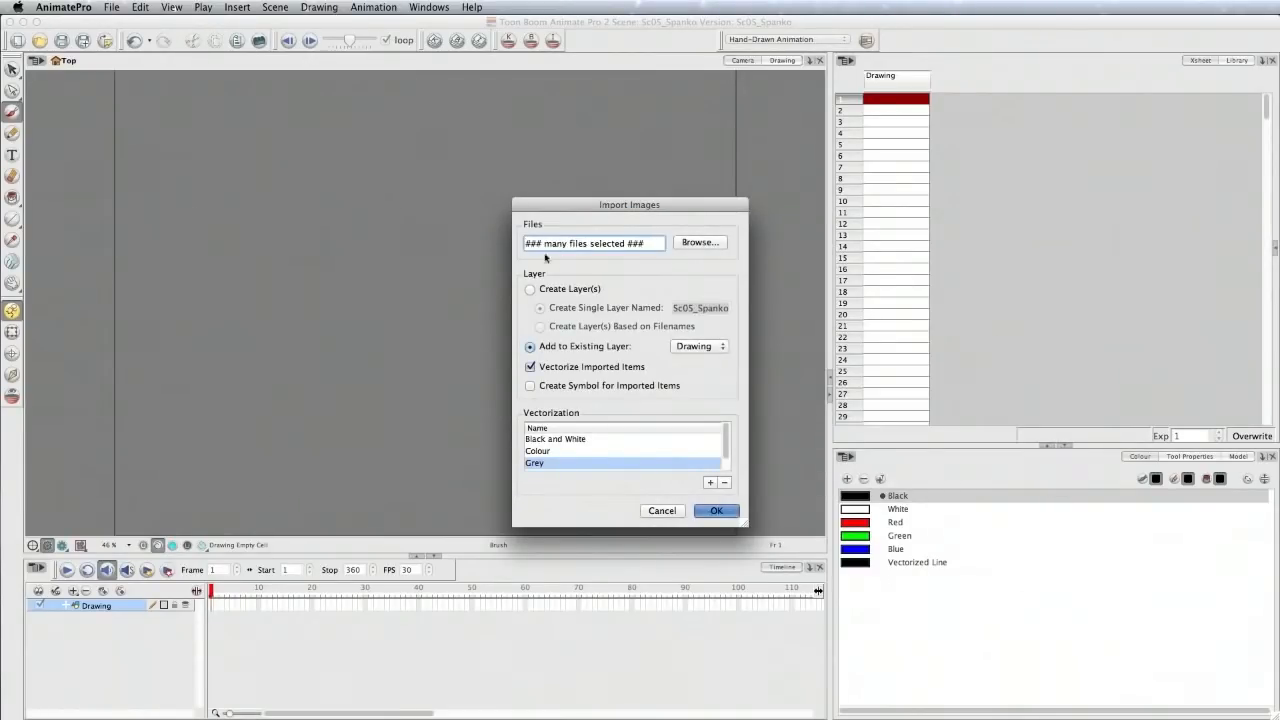
# Set the import to create layers named after filenames, keeping vectorization on.
pyautogui.click(530, 288)
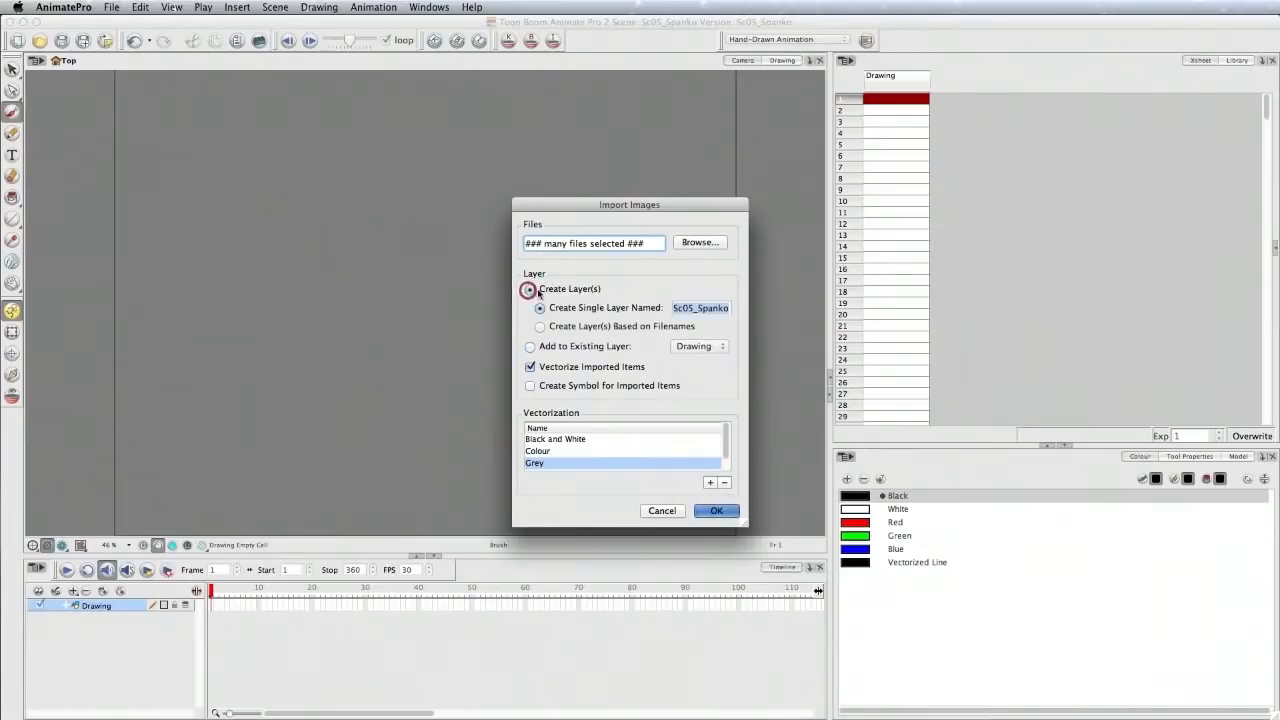
pyautogui.click(530, 288)
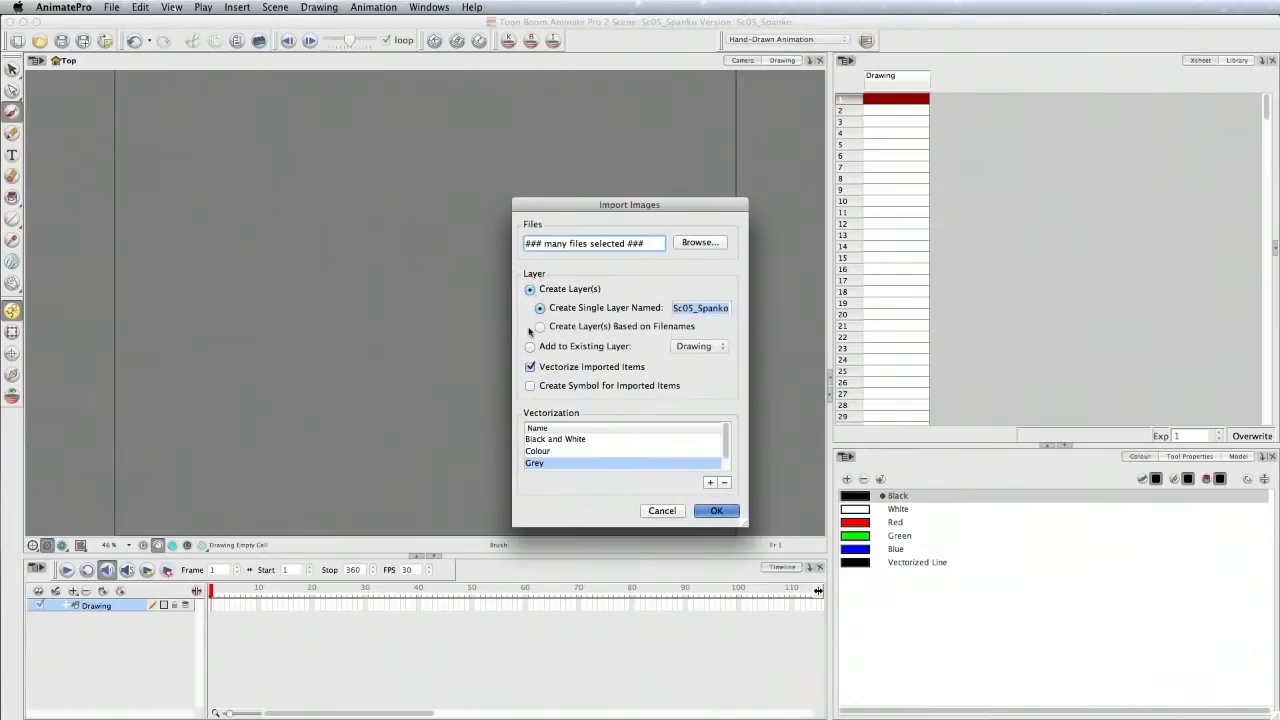
pyautogui.click(540, 328)
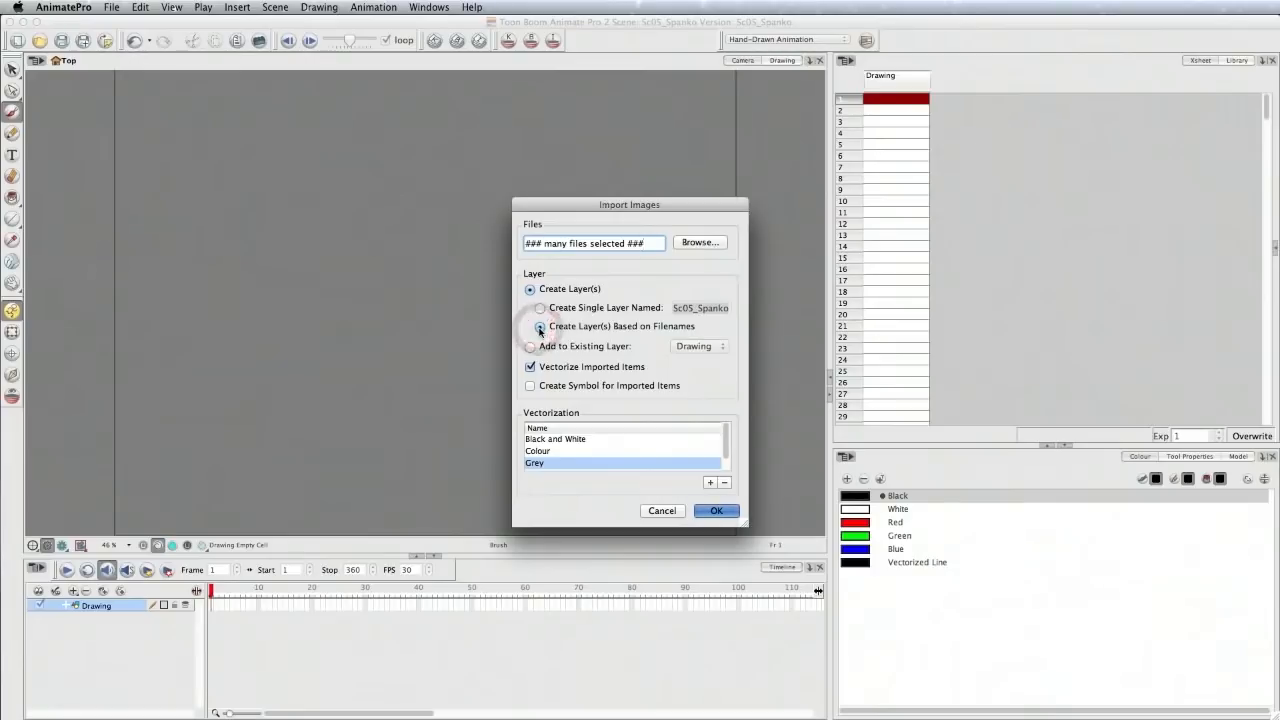
pyautogui.click(540, 326)
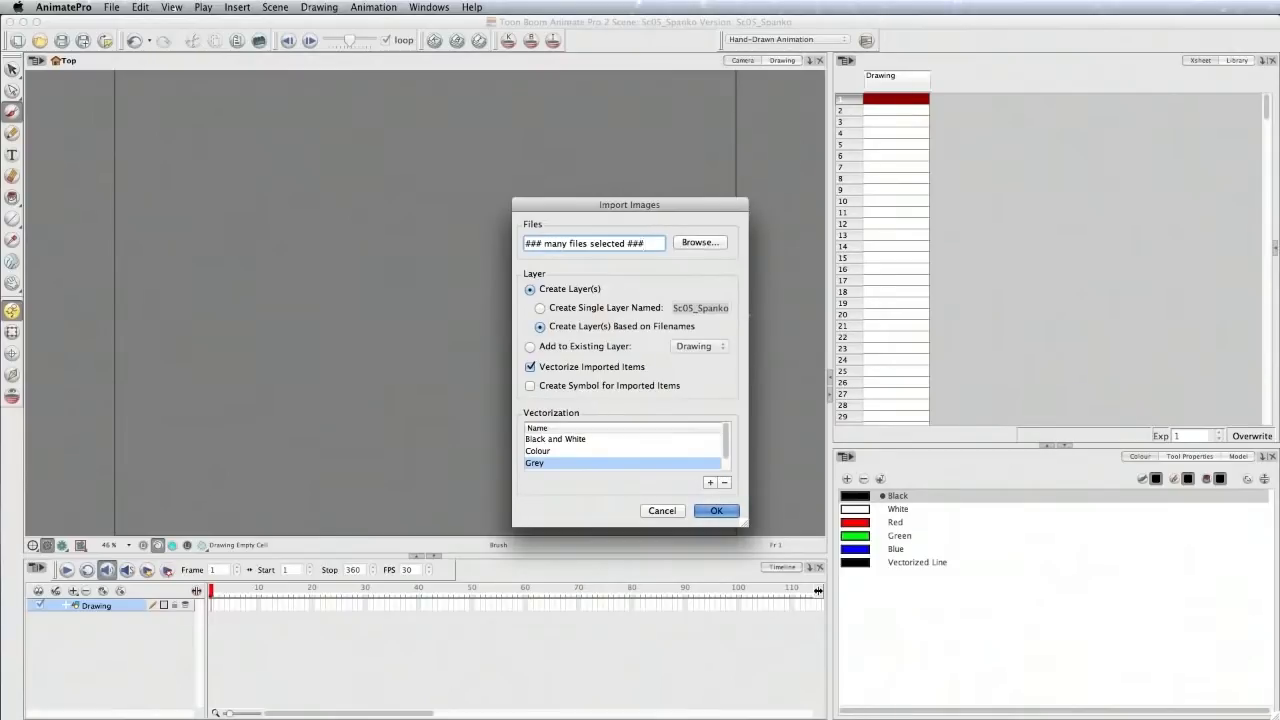
pyautogui.click(556, 440)
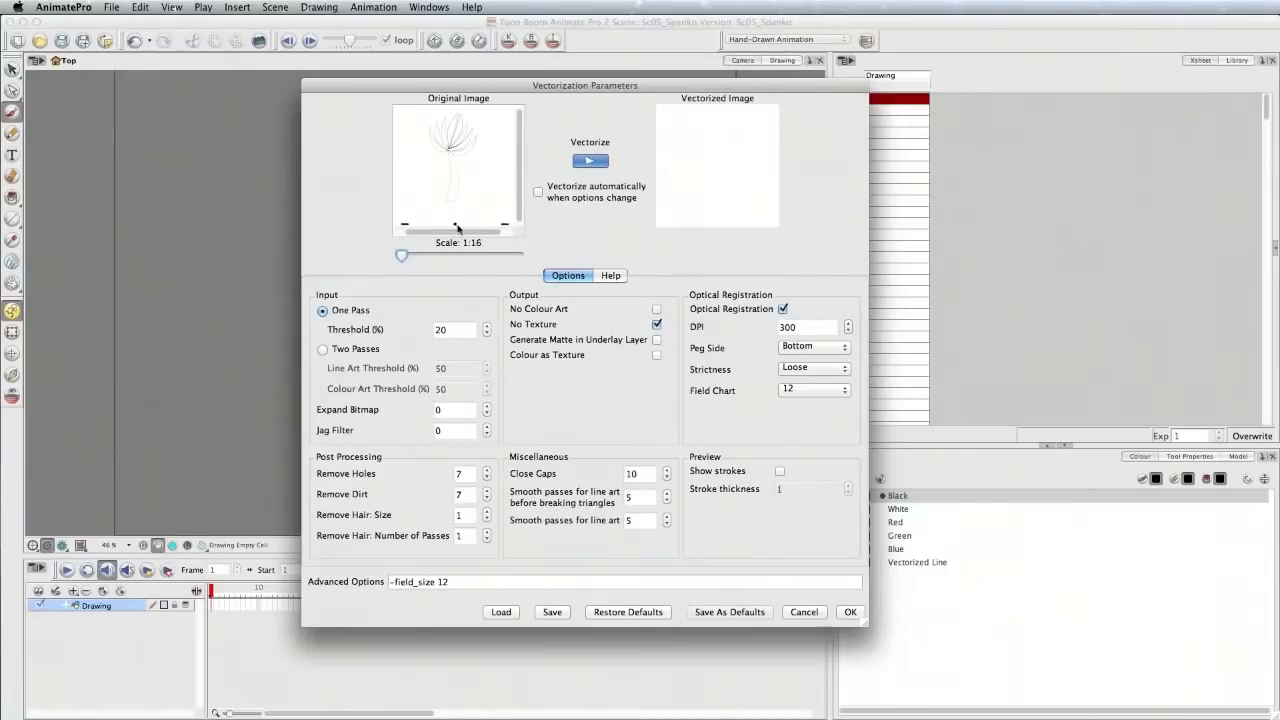
pyautogui.moveTo(408, 324)
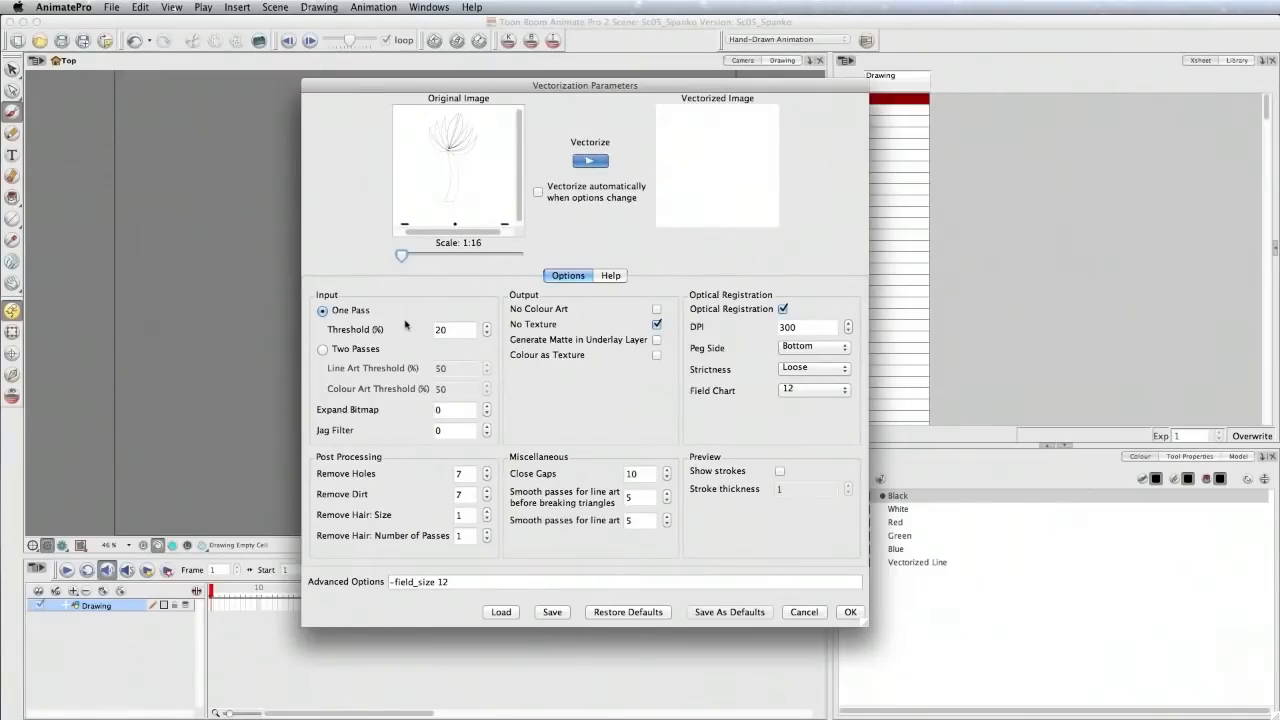
pyautogui.moveTo(362, 500)
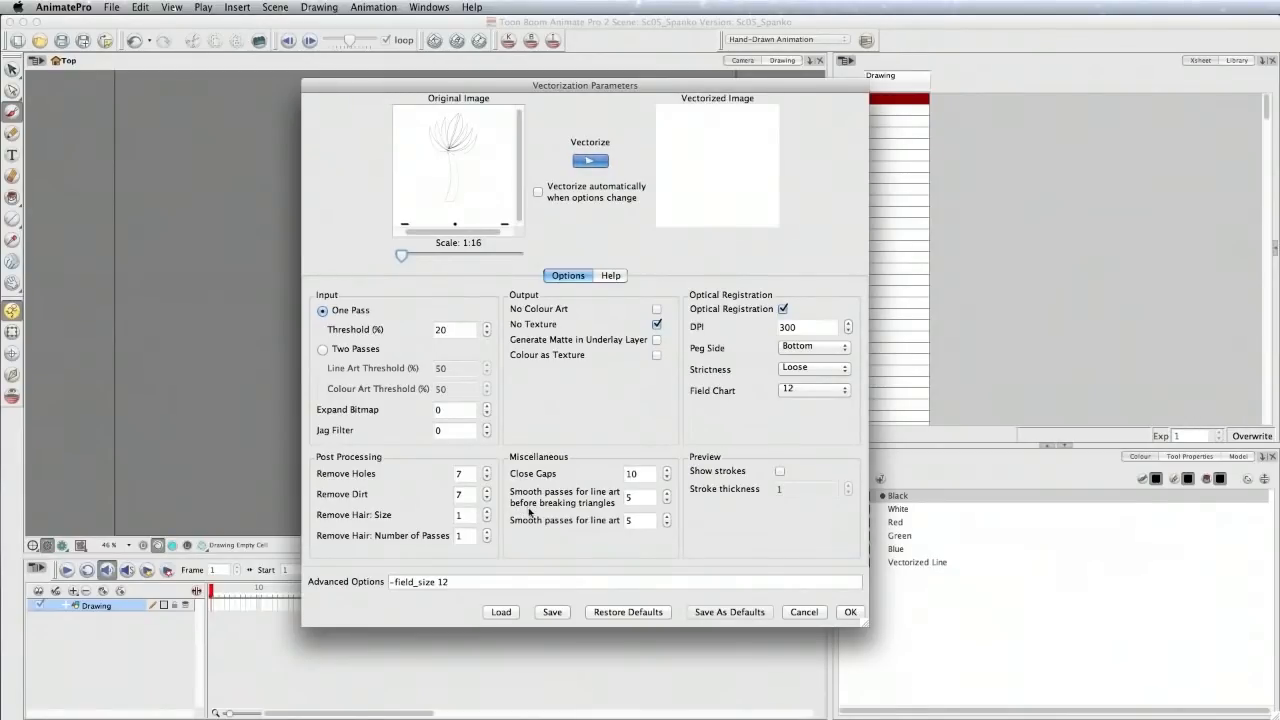
# Confirm the Black and White vectorization parameters and return to the import options.
pyautogui.click(656, 324)
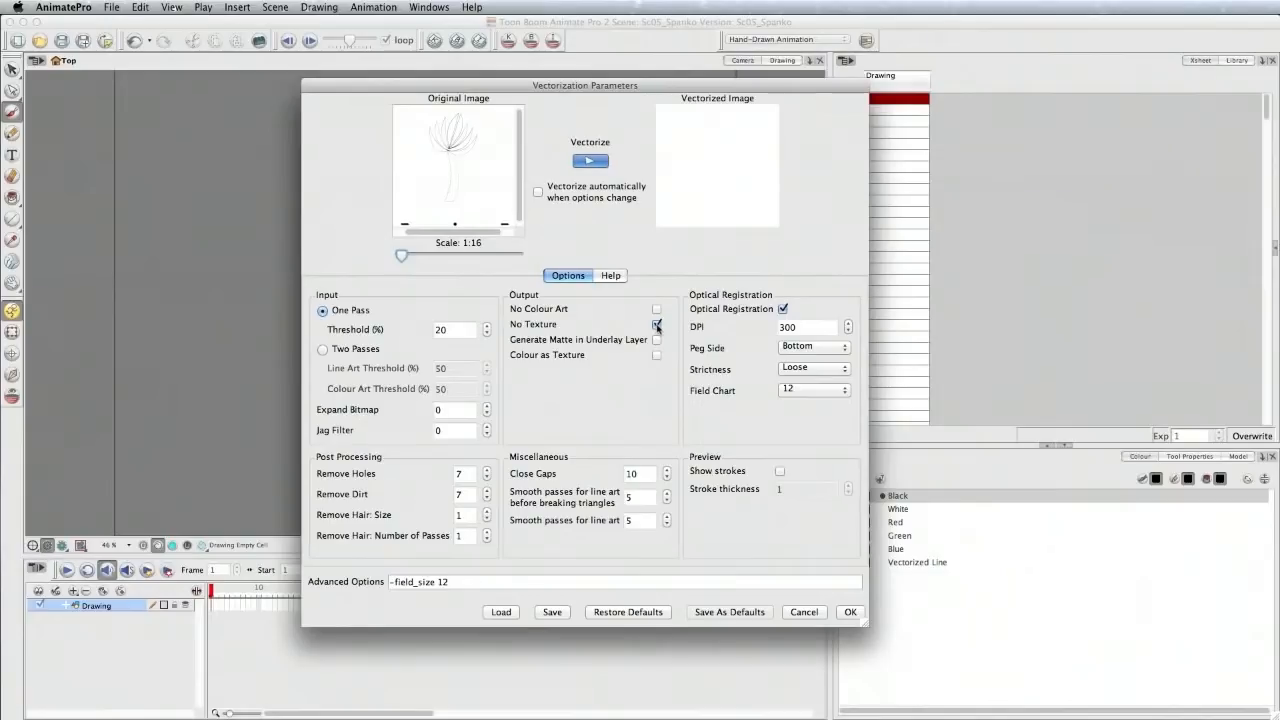
pyautogui.click(656, 324)
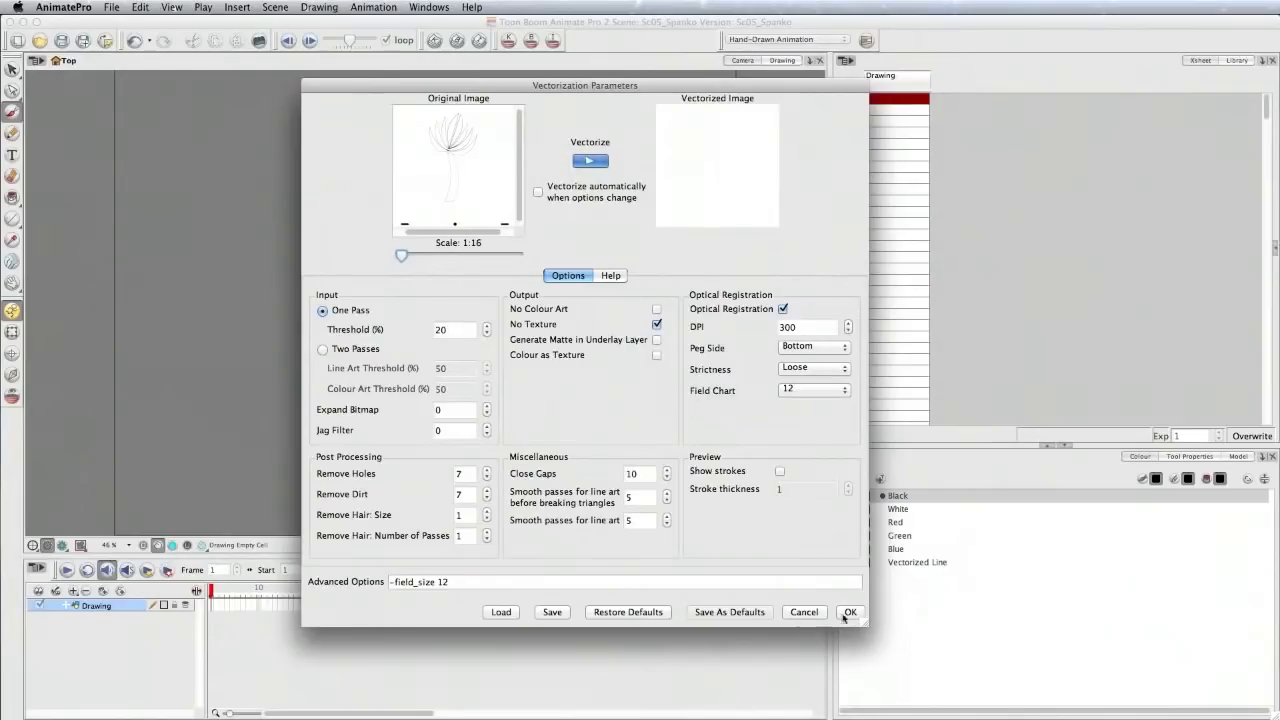
pyautogui.click(848, 612)
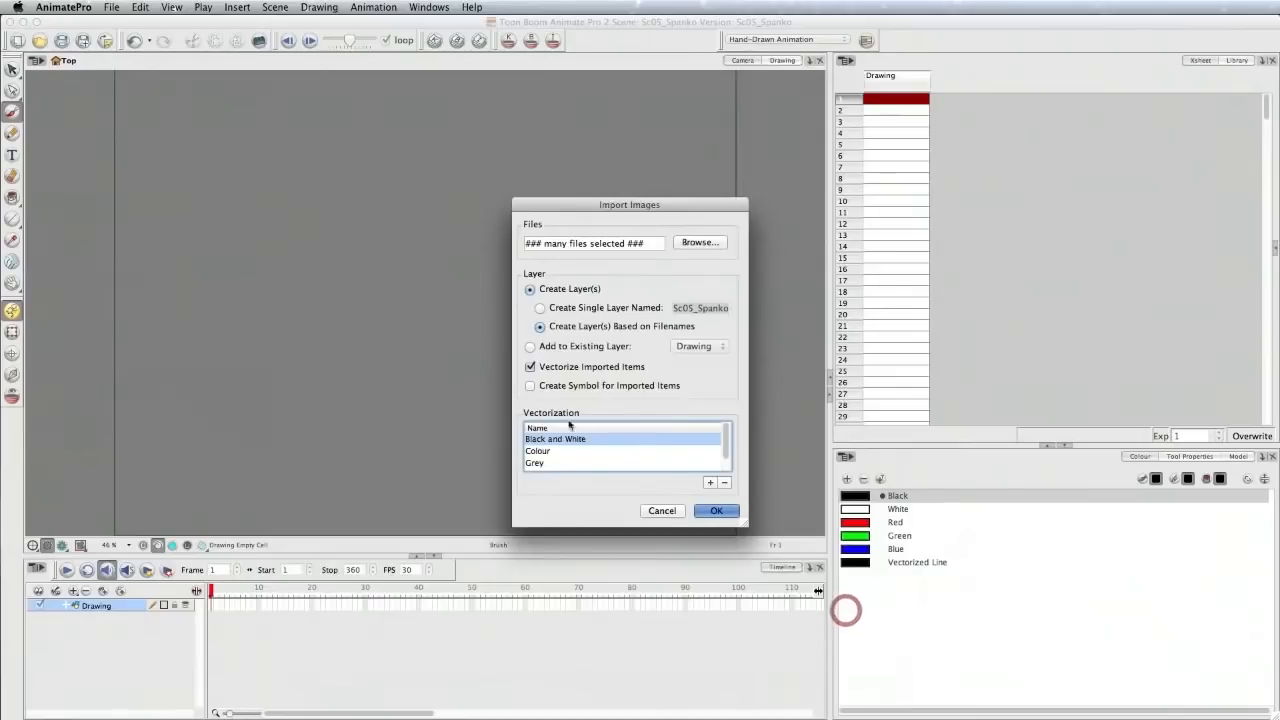
# Run the import, vectorizing the scans into a new Sc05_Spanko layer.
pyautogui.click(716, 510)
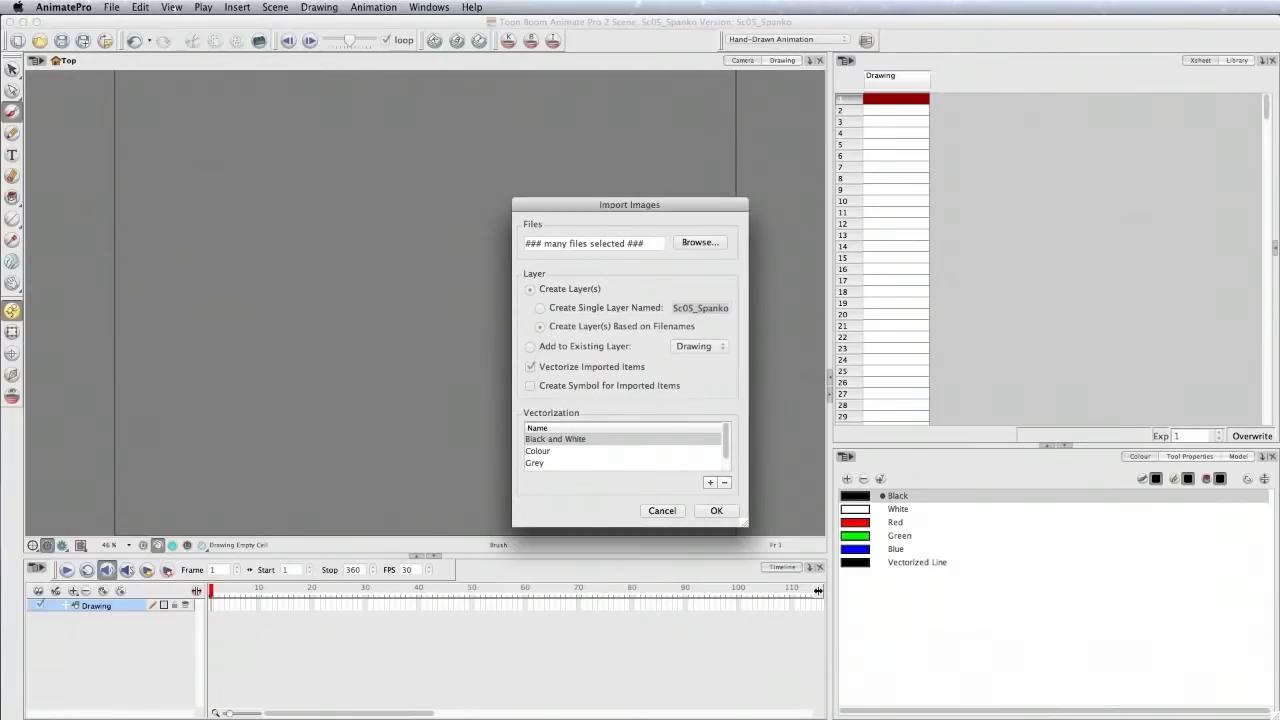
pyautogui.click(716, 510)
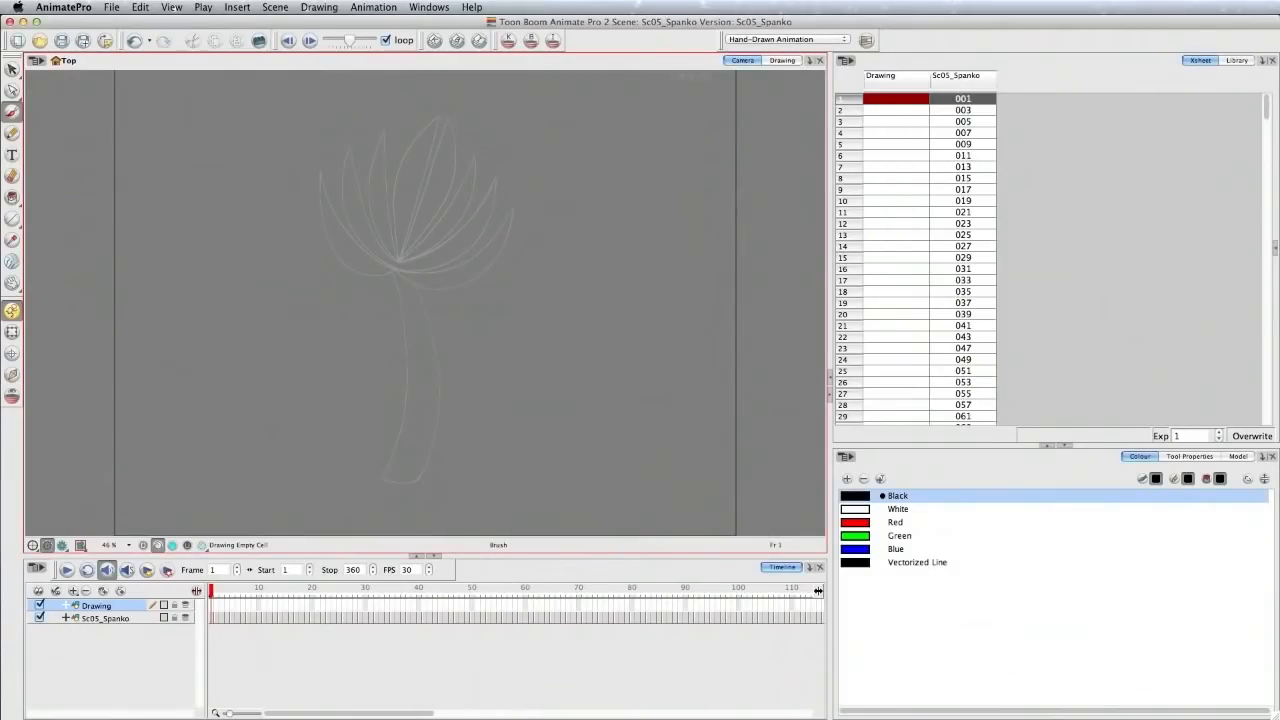
pyautogui.click(956, 98)
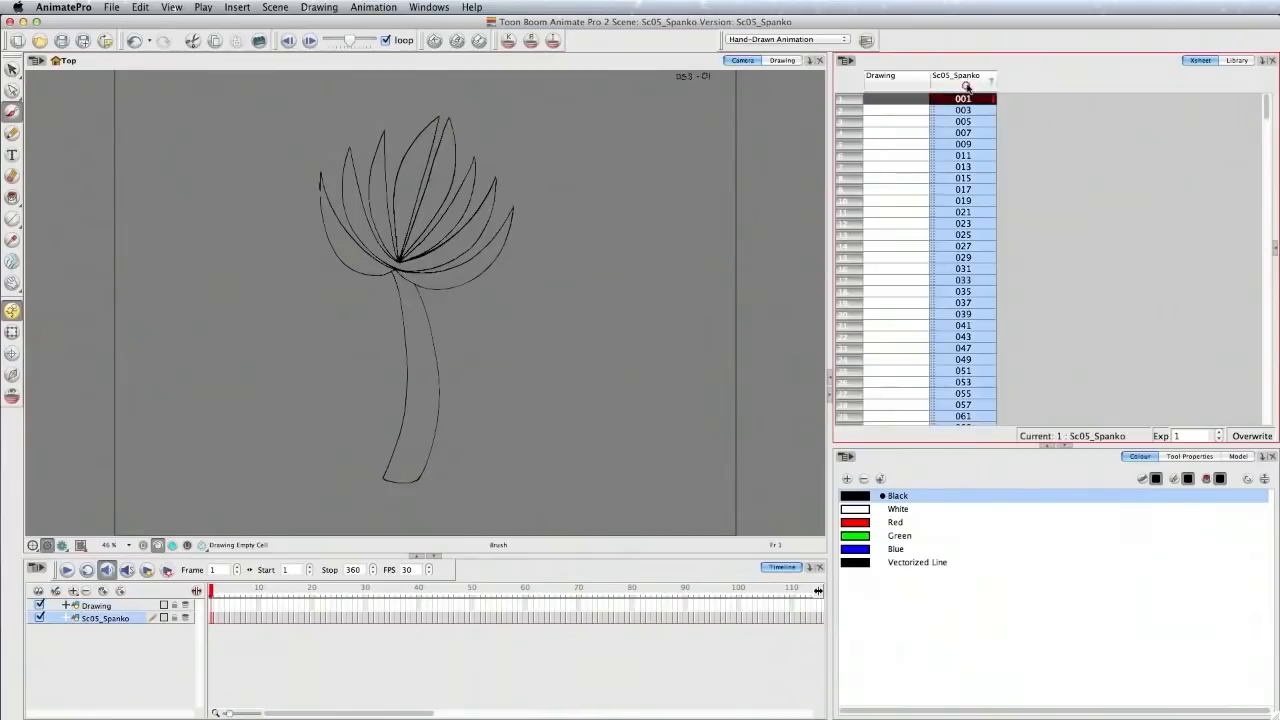
pyautogui.click(964, 108)
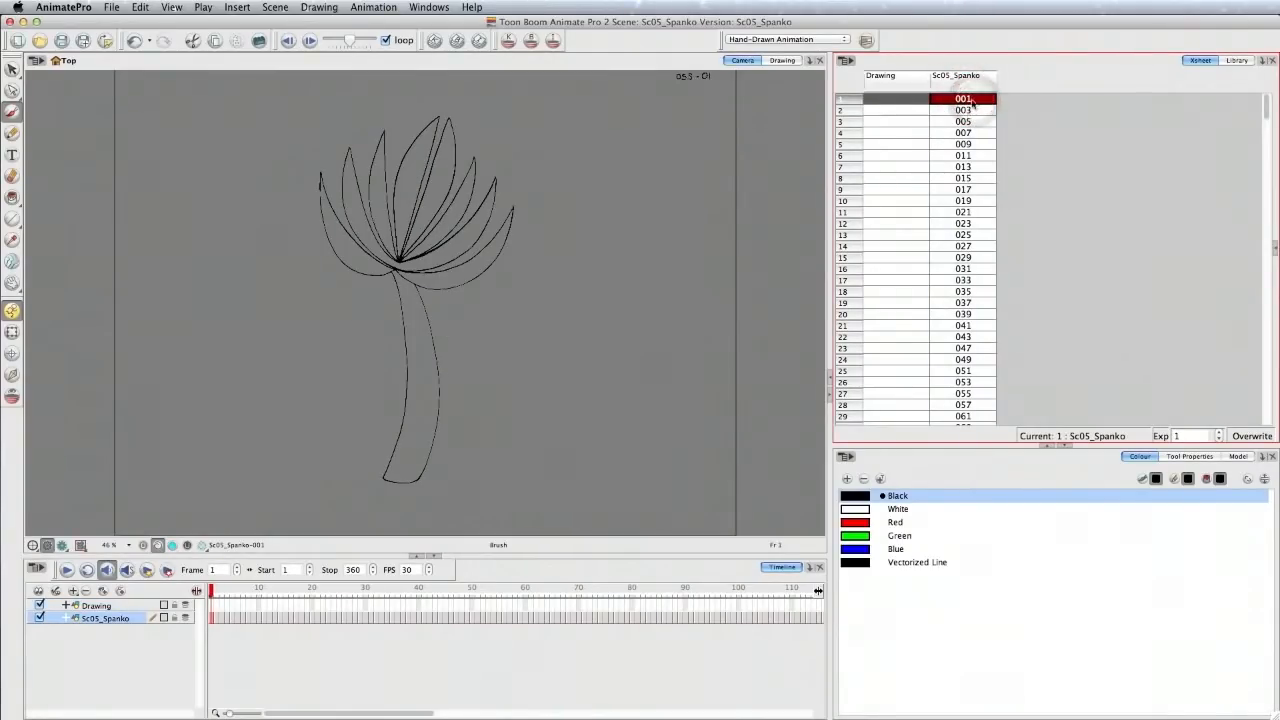
pyautogui.click(964, 122)
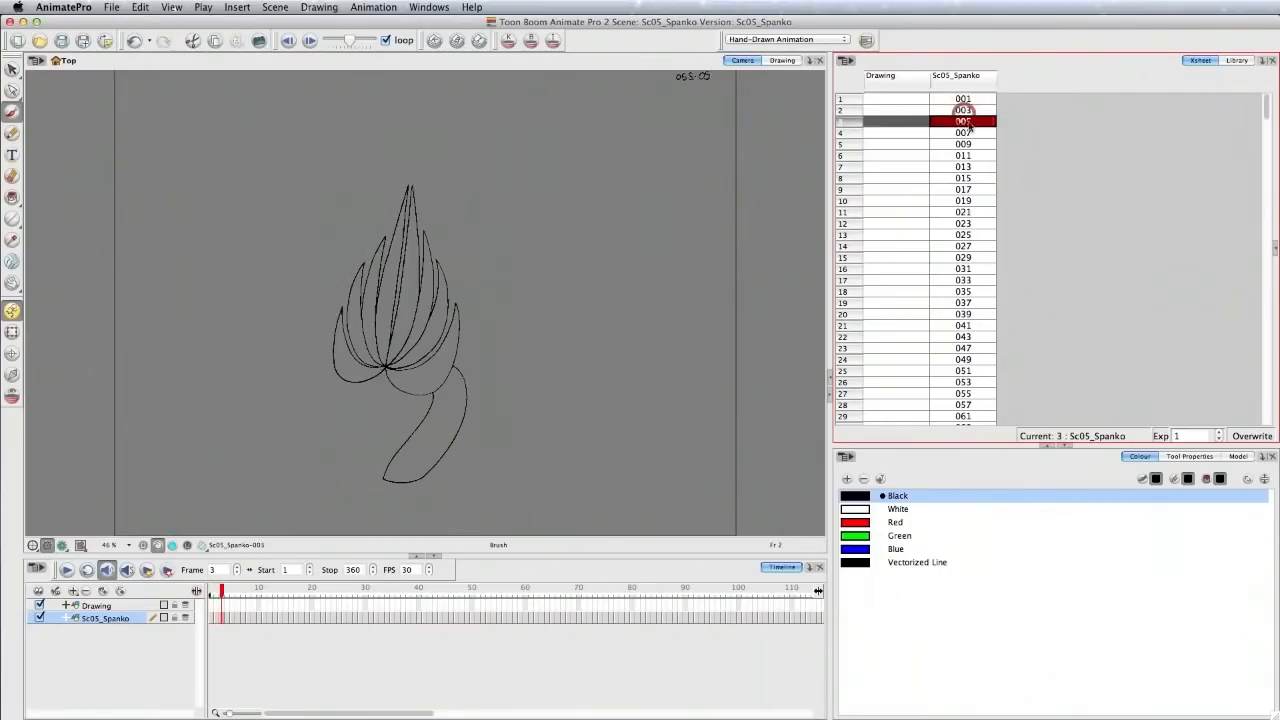
pyautogui.click(964, 132)
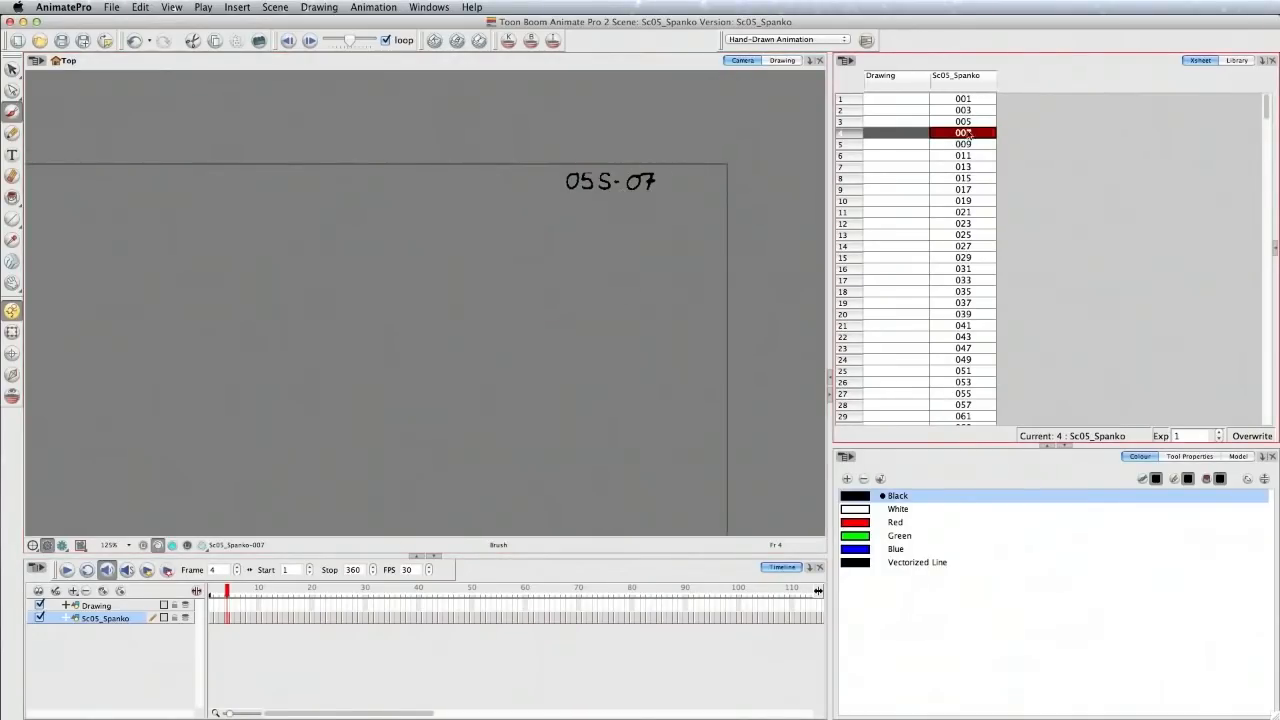
pyautogui.click(962, 256)
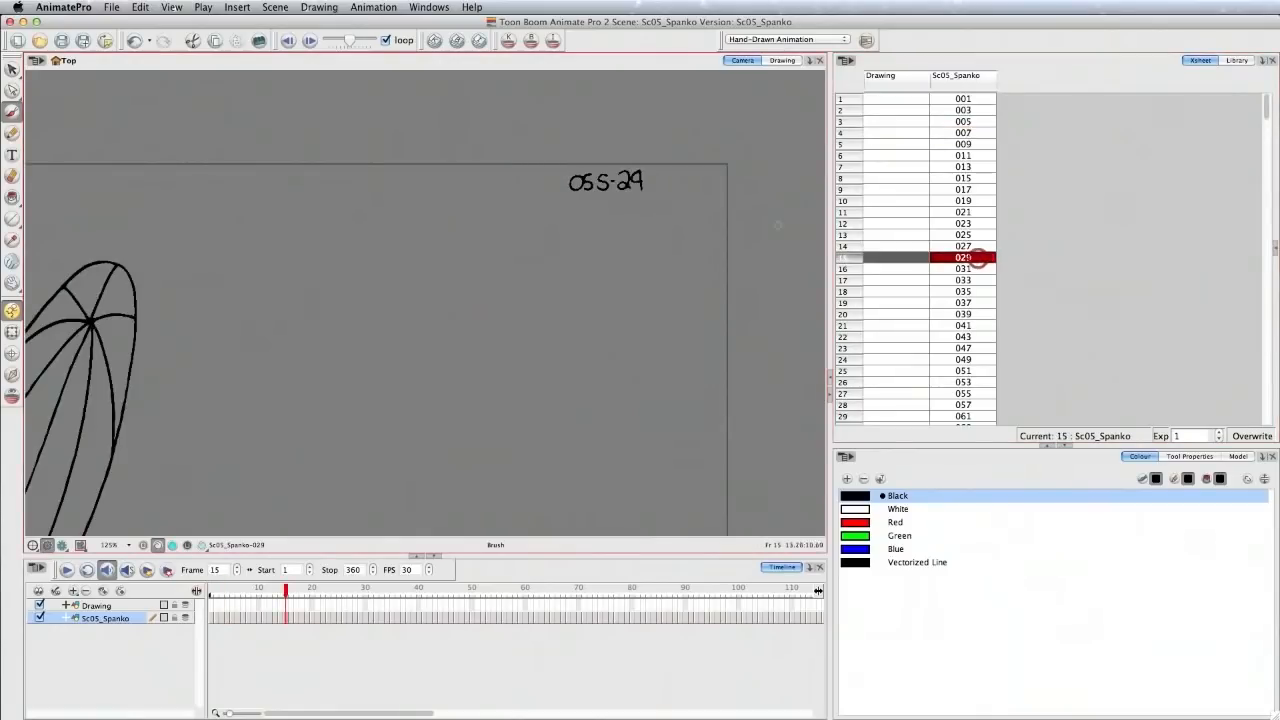
pyautogui.scroll(-3)
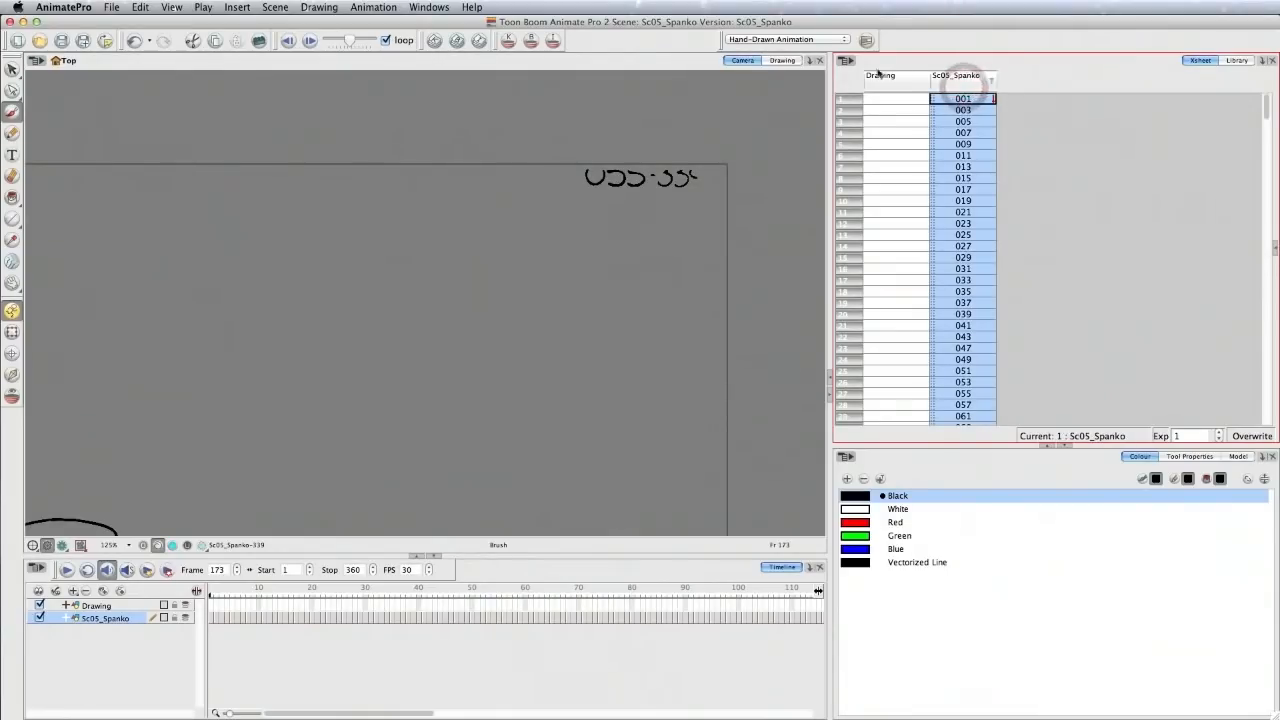
# Increase exposure so every Sc05_Spanko drawing holds two frames, then return to frame 1.
pyautogui.click(844, 60)
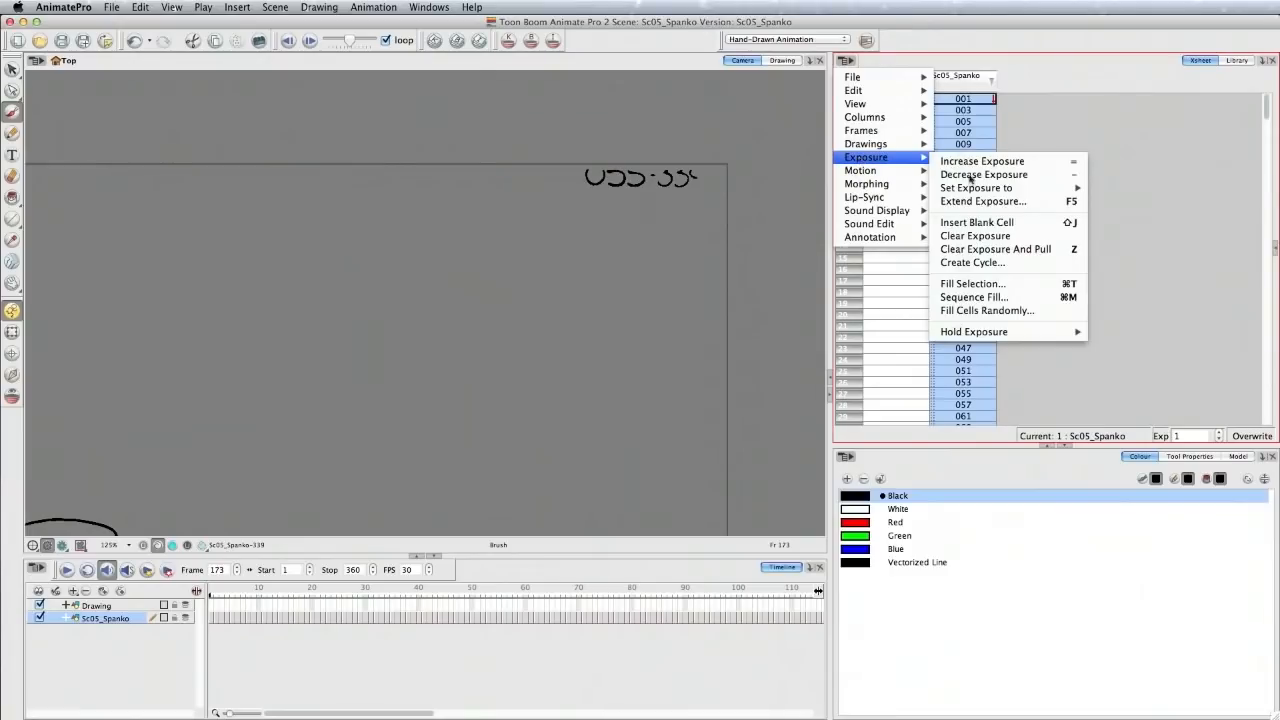
pyautogui.click(984, 174)
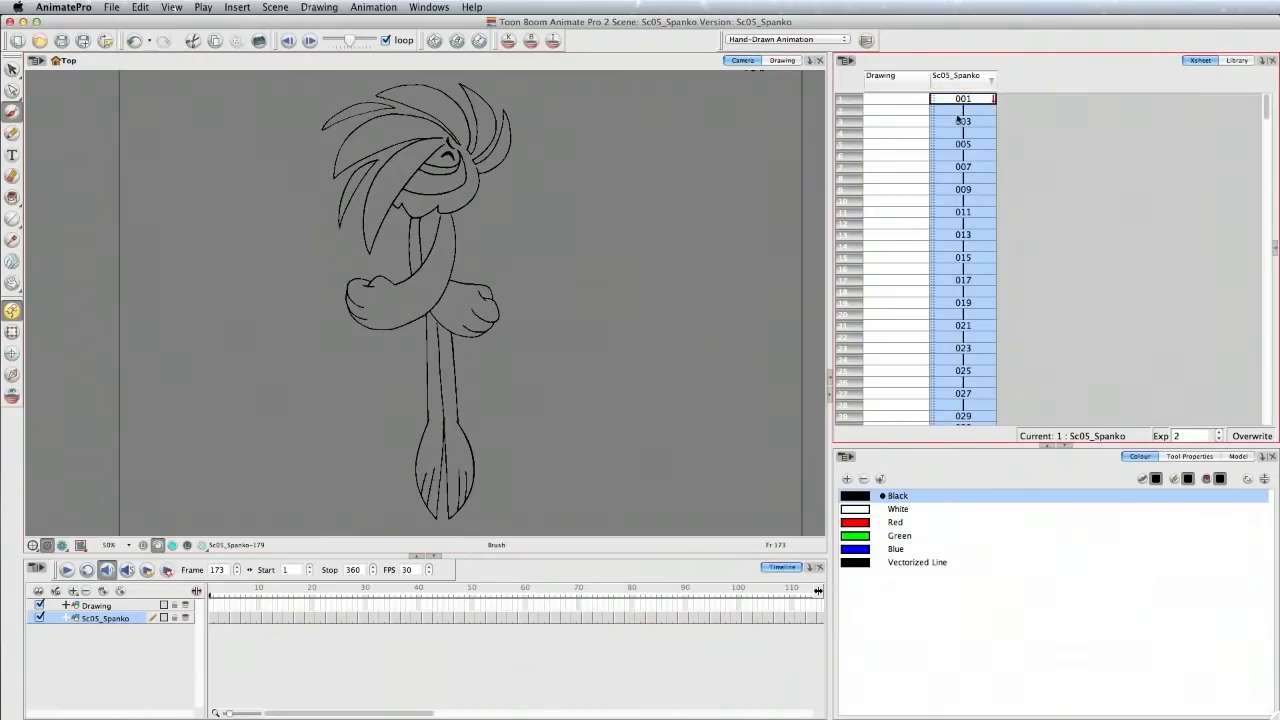
pyautogui.click(964, 98)
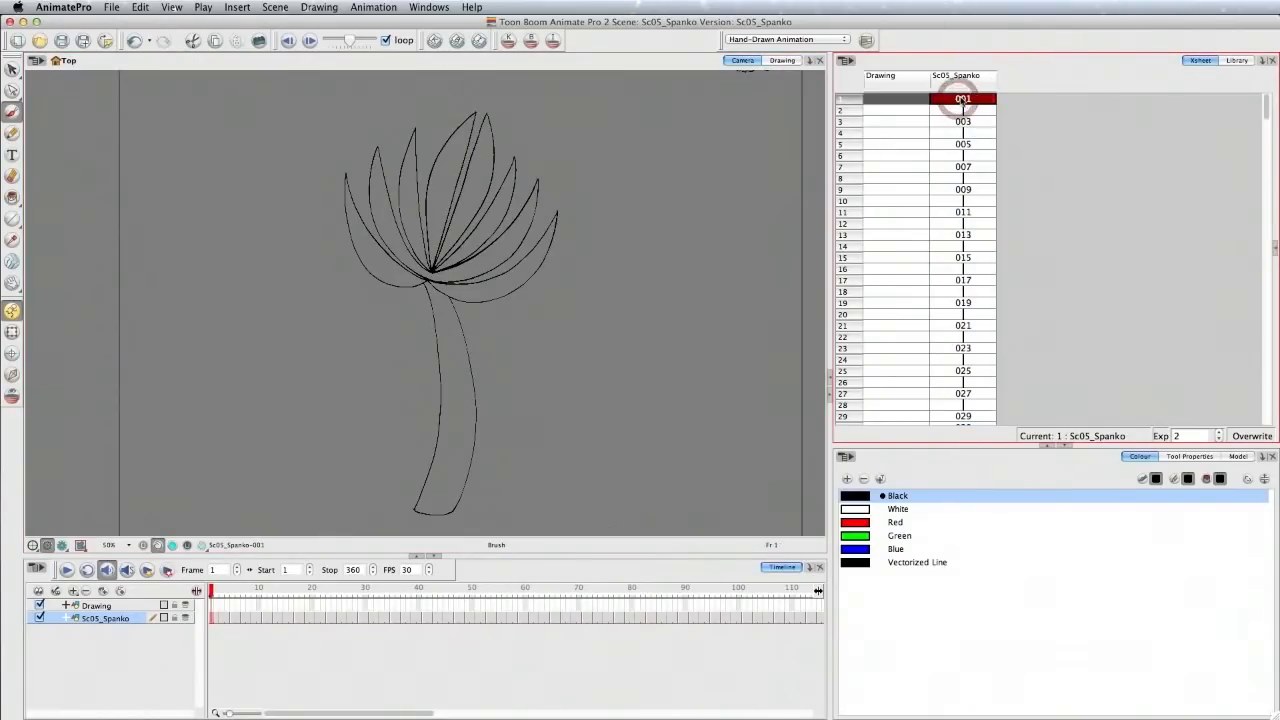